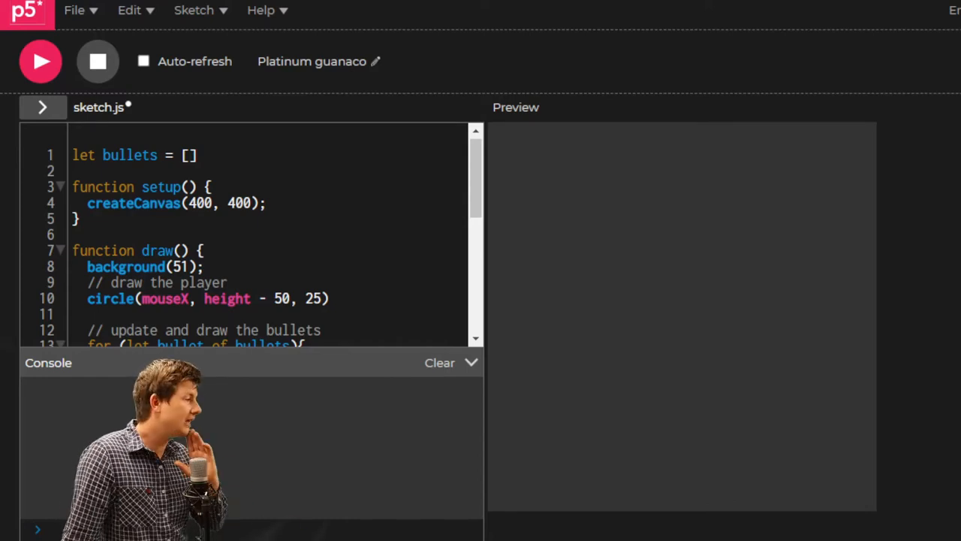
# Write an empty for (let i = 0; i < 10; i++){ } loop after createCanvas in setup
pyautogui.click(41, 60)
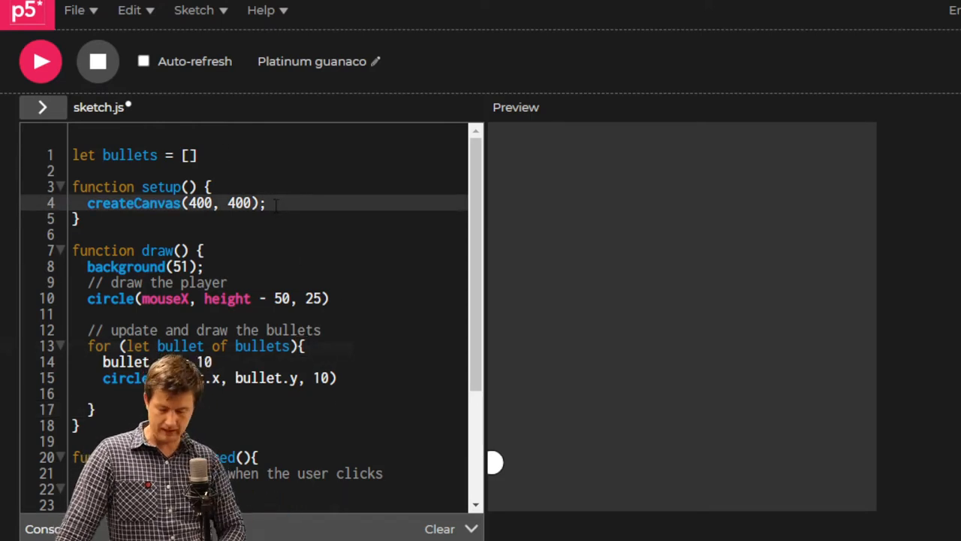
pyautogui.press('Enter')
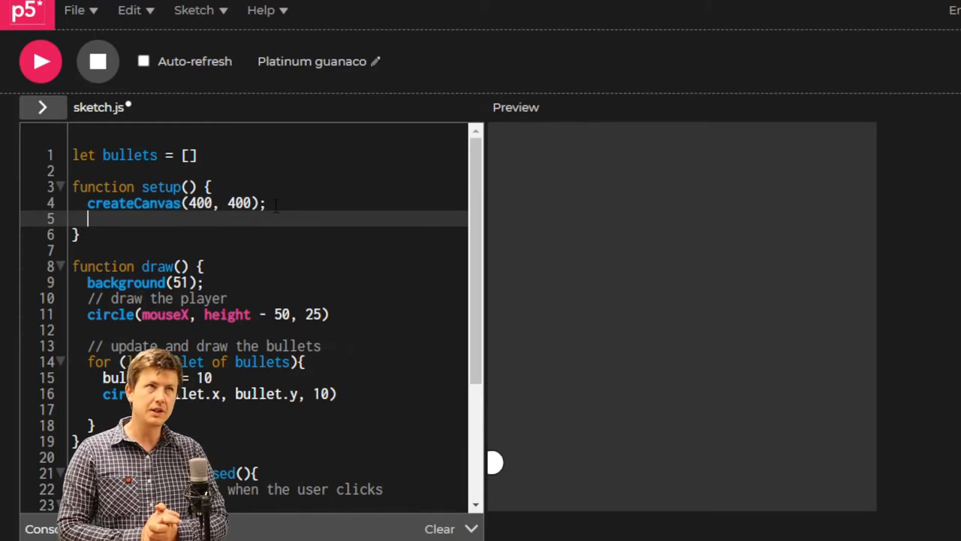
pyautogui.write('for')
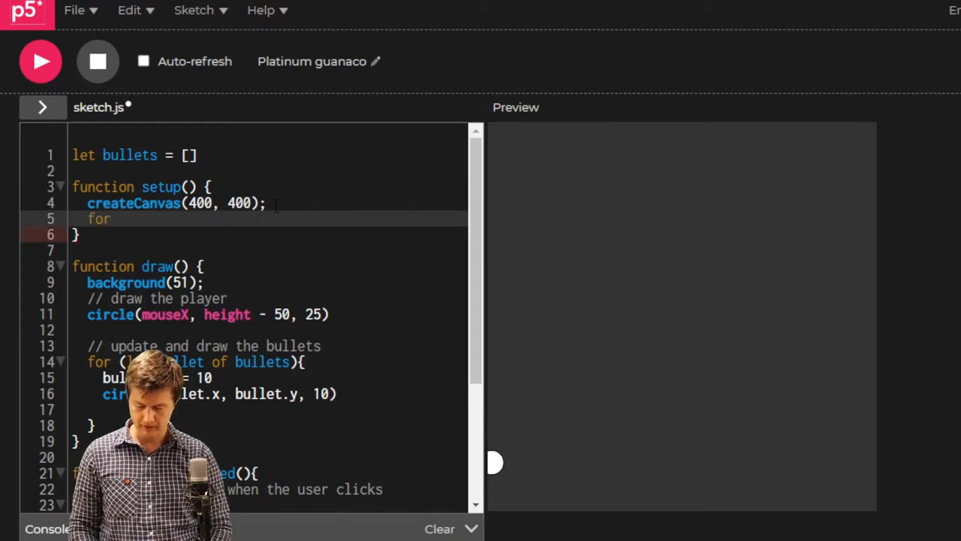
pyautogui.write('()')
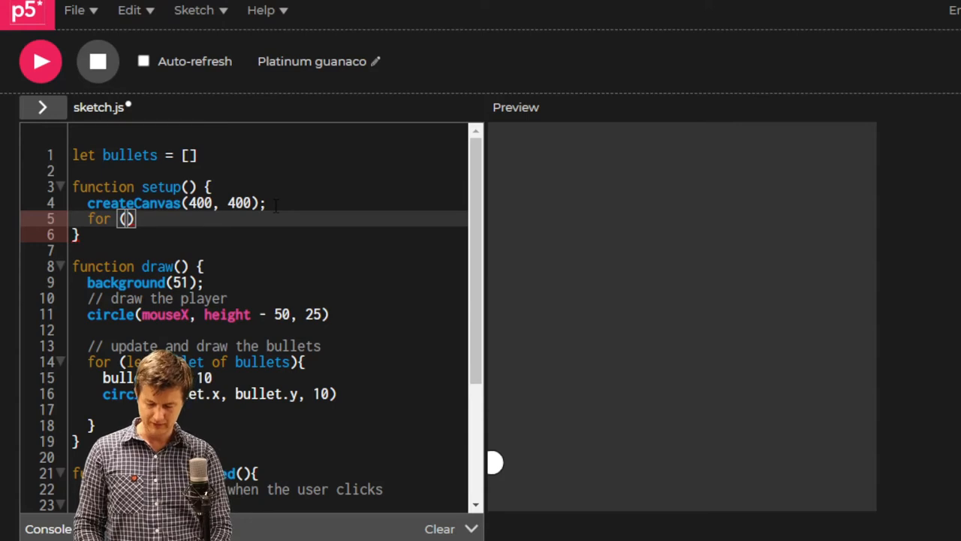
pyautogui.write('let i = 0;')
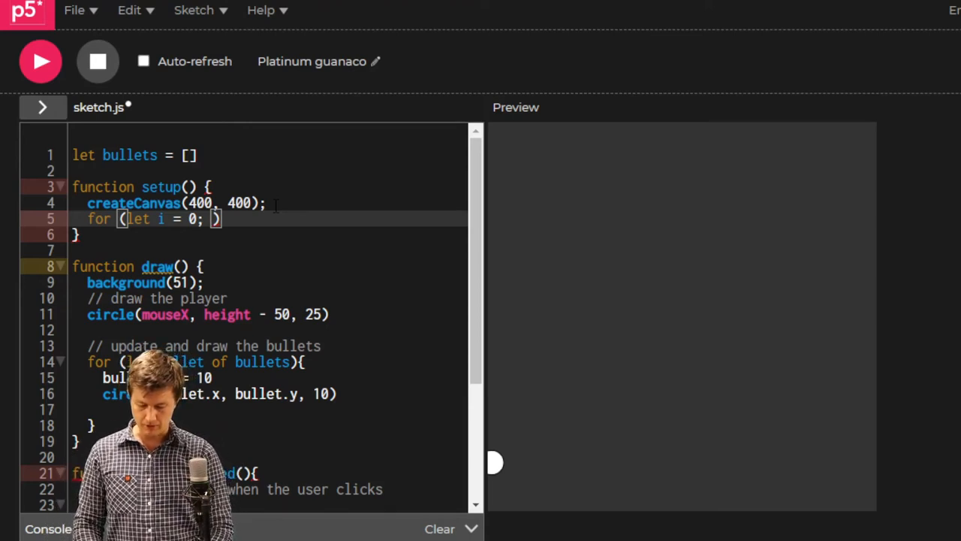
pyautogui.write('i <')
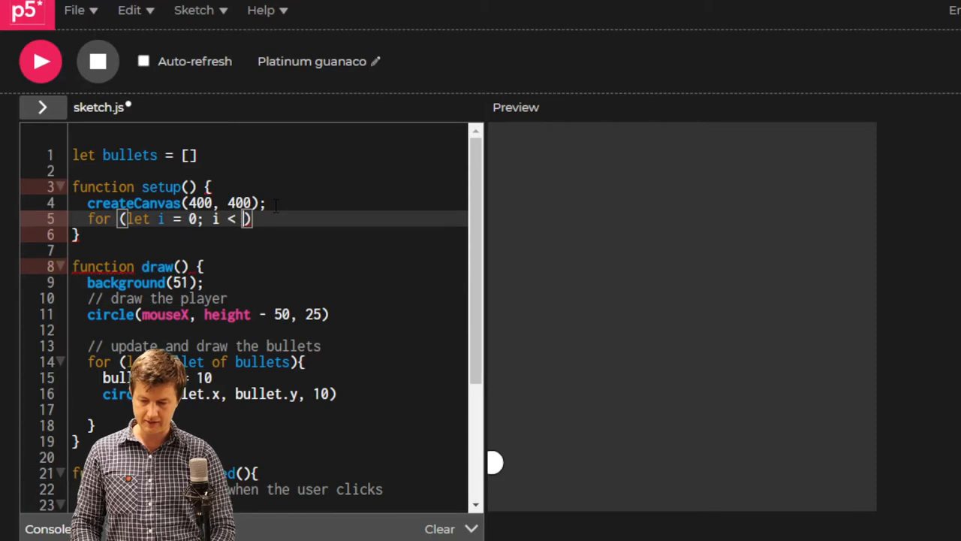
pyautogui.write('10; i')
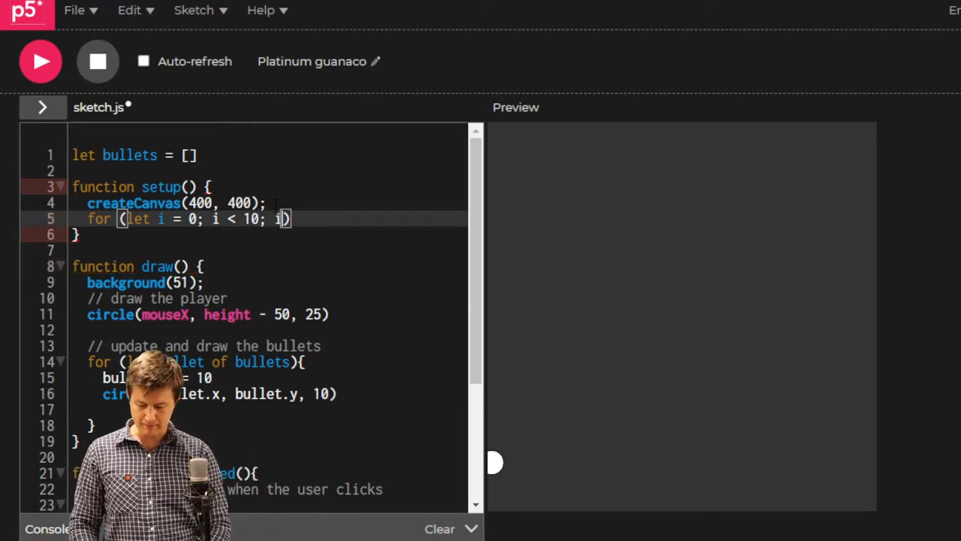
pyautogui.write('++')
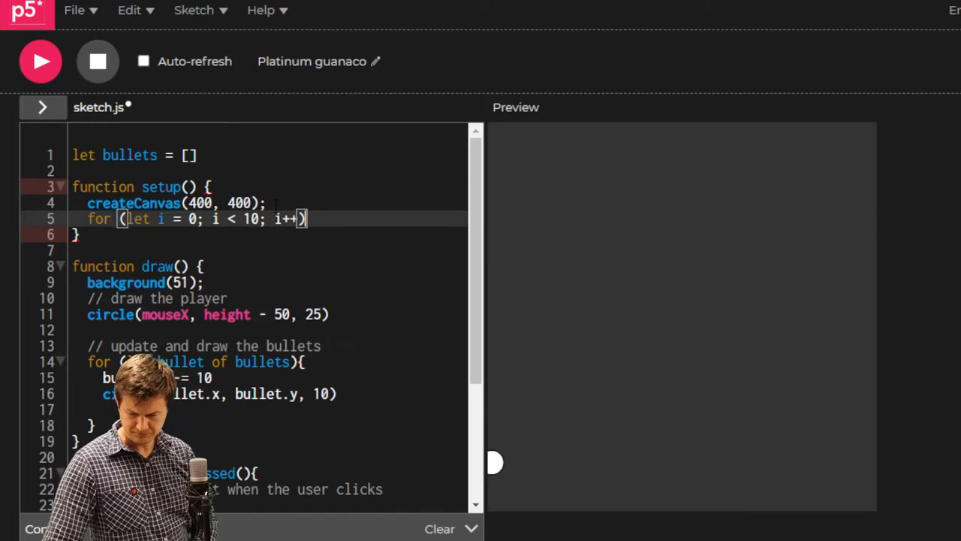
pyautogui.write('{')
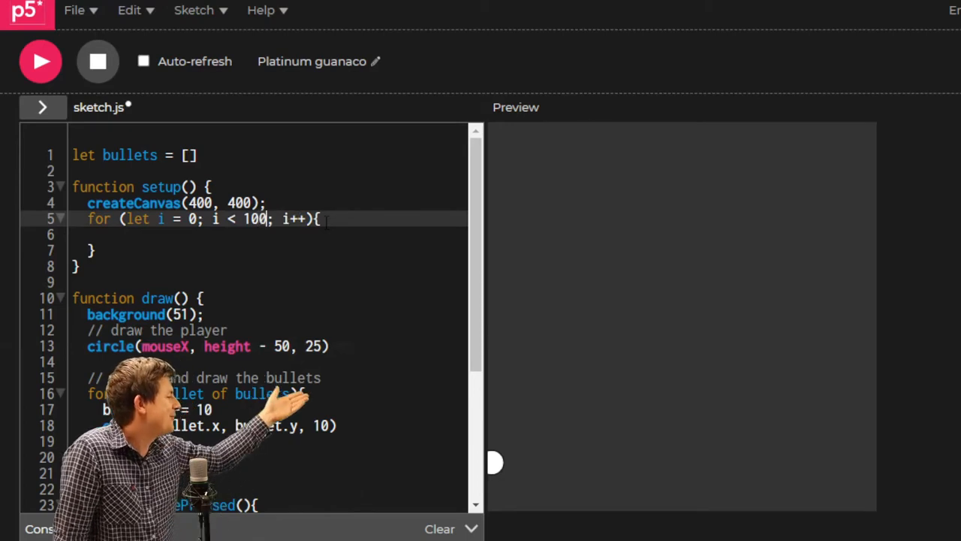
pyautogui.write('1')
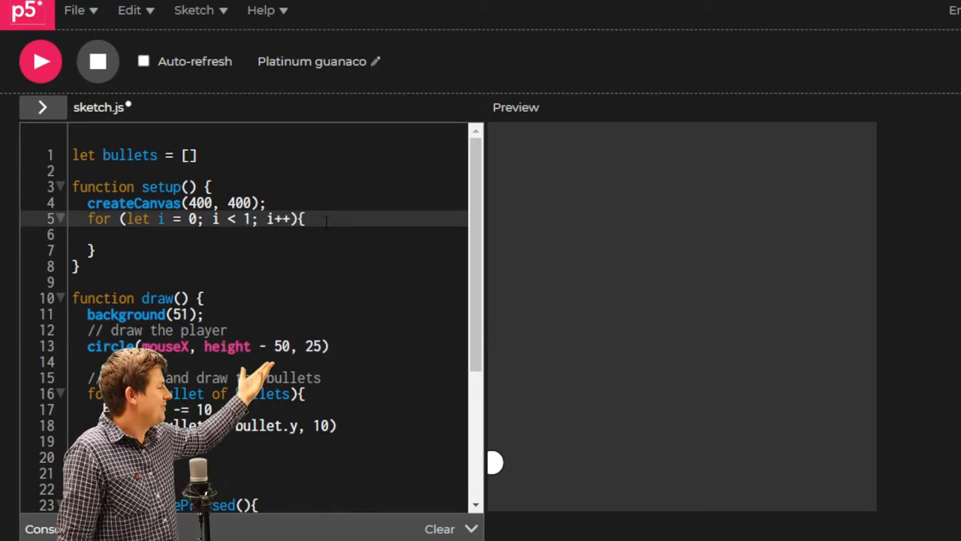
pyautogui.write('0')
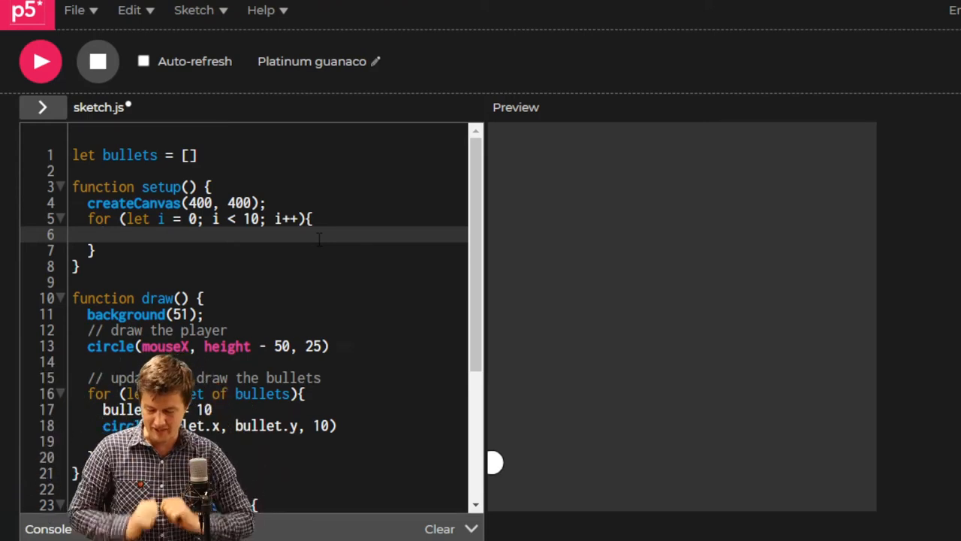
# Create let enemy = { x: random(0, width), } inside the loop
pyautogui.write('enemy')
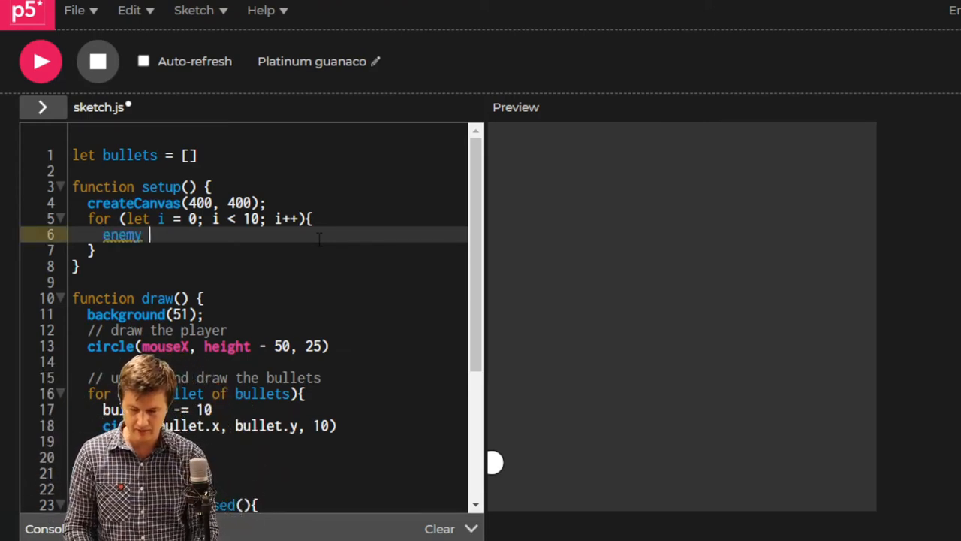
pyautogui.write('1')
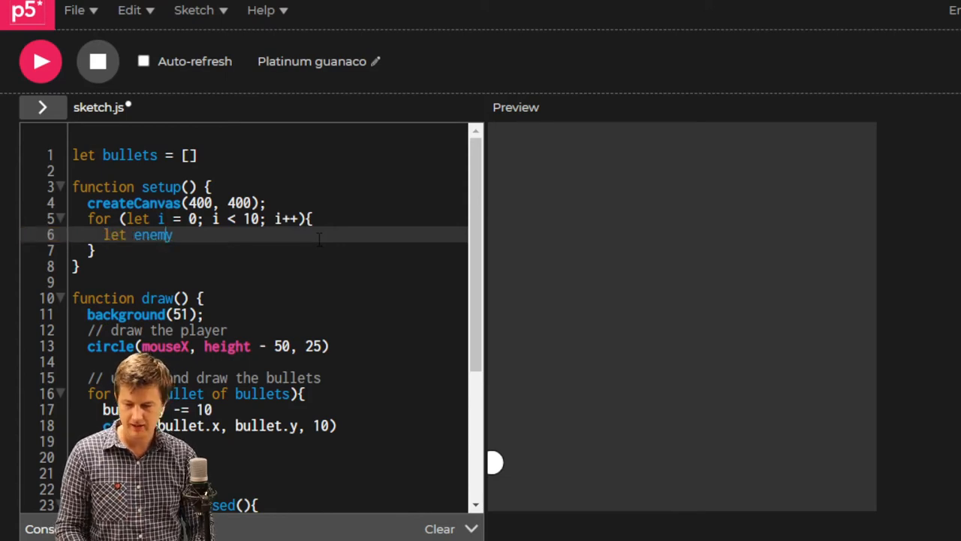
pyautogui.write('= {}')
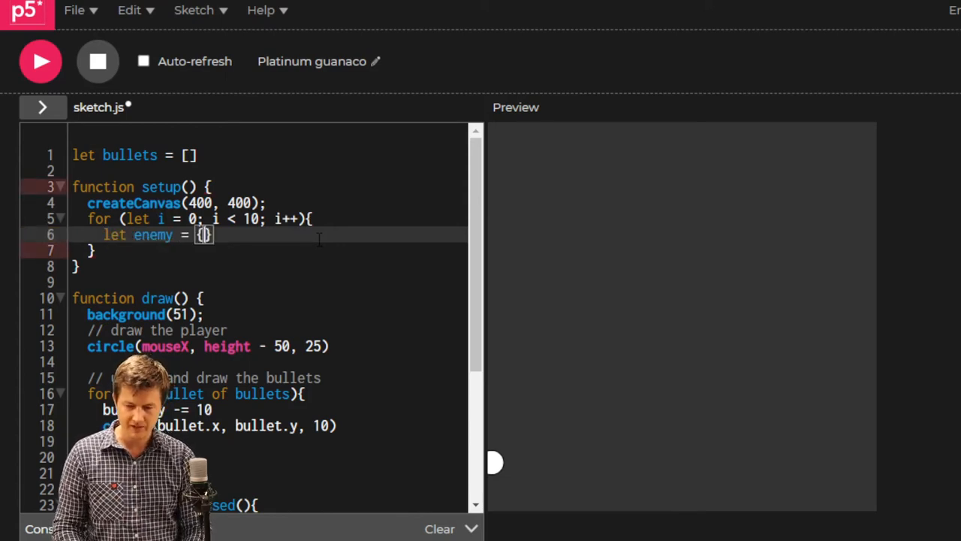
pyautogui.press('Enter')
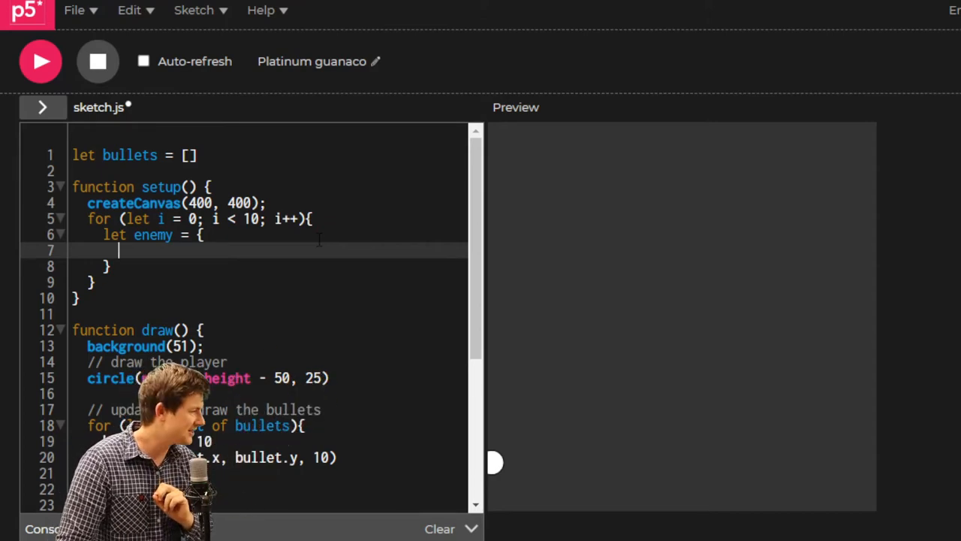
pyautogui.write('x:')
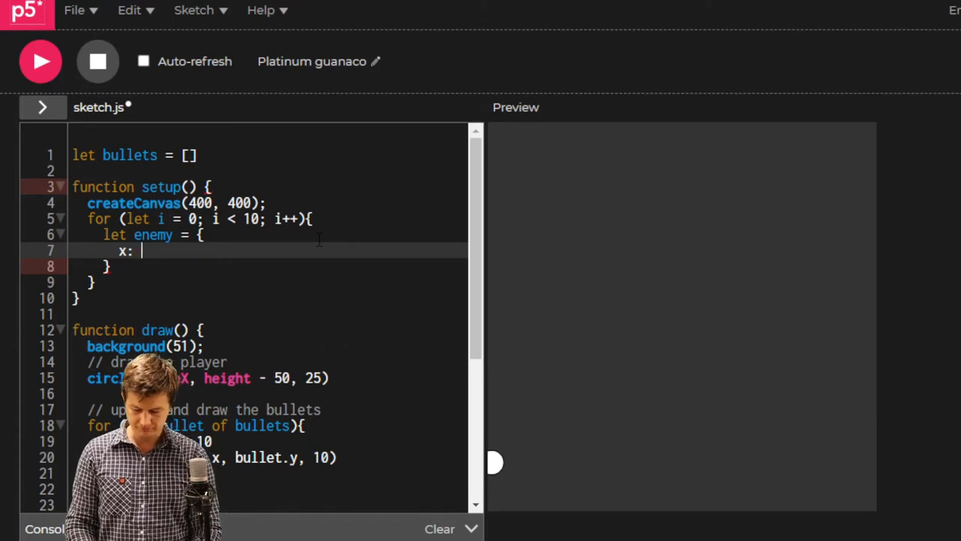
pyautogui.write('random(0)')
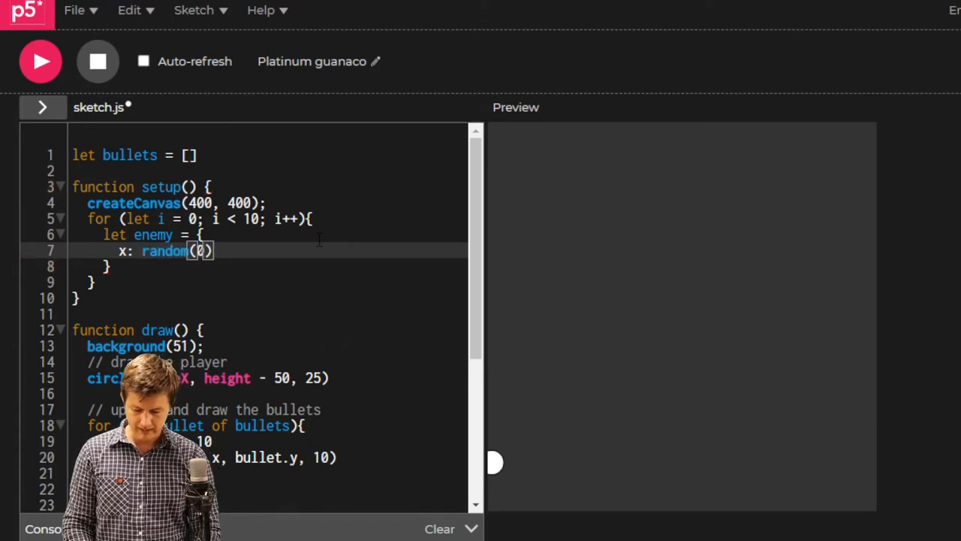
pyautogui.write(',')
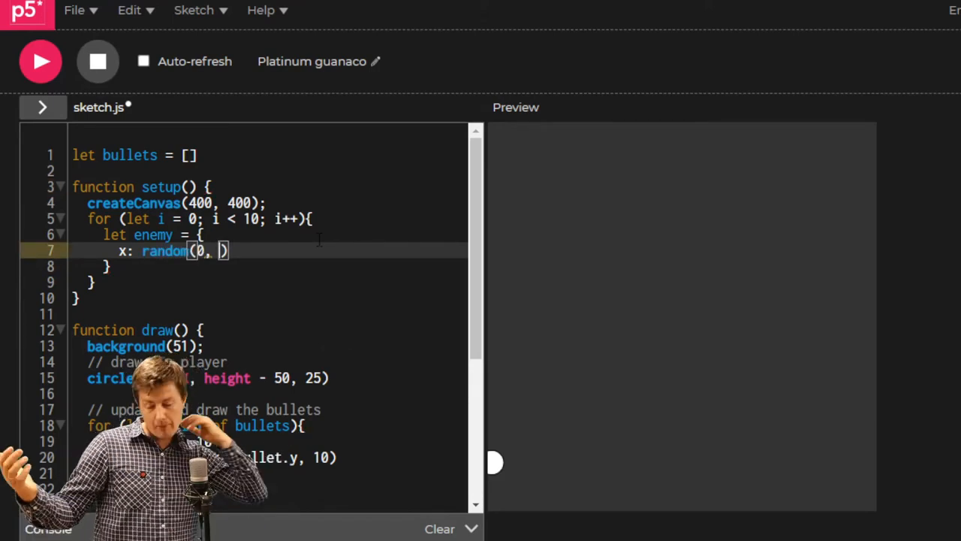
pyautogui.write('width')
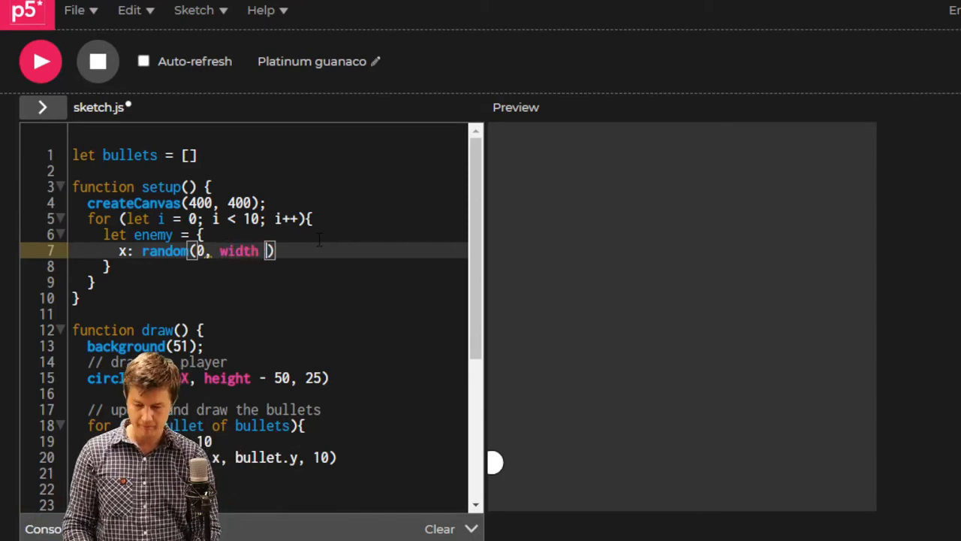
pyautogui.write('),')
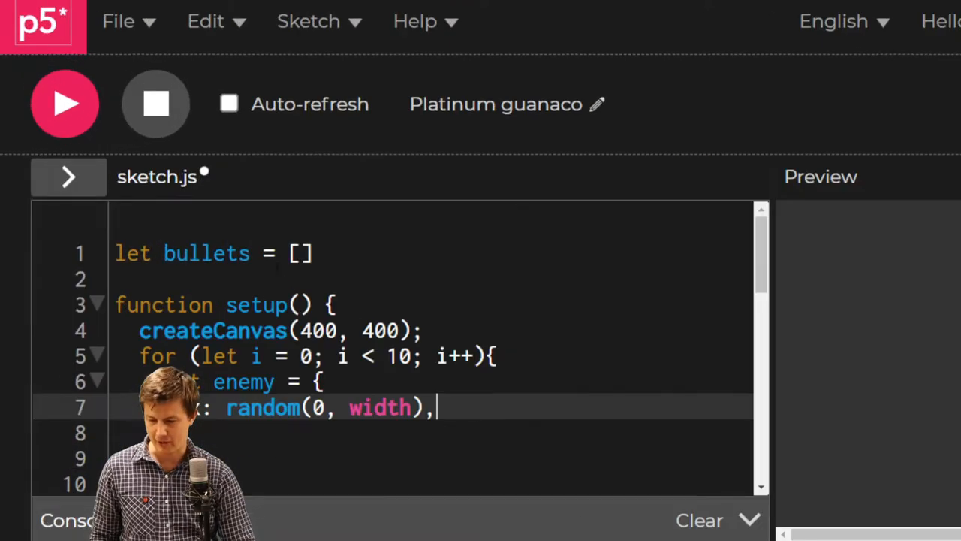
# Add y: random(-800, 0) to the enemy object so it starts above the canvas
pyautogui.scroll(-3)
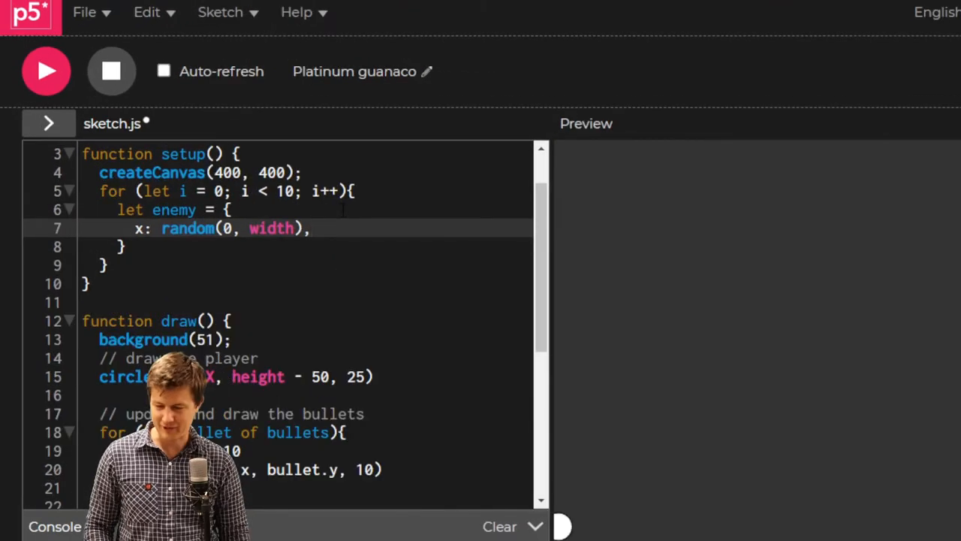
pyautogui.write('y')
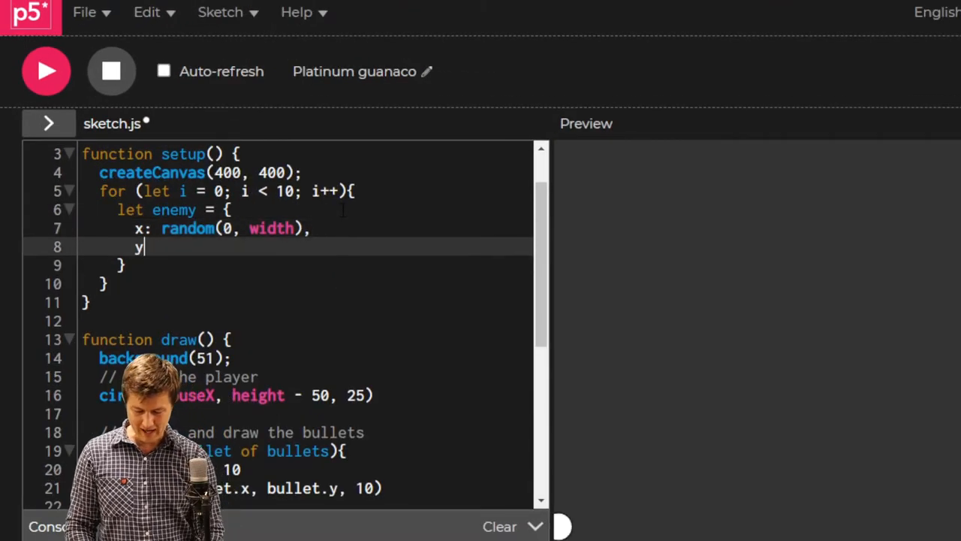
pyautogui.write(':')
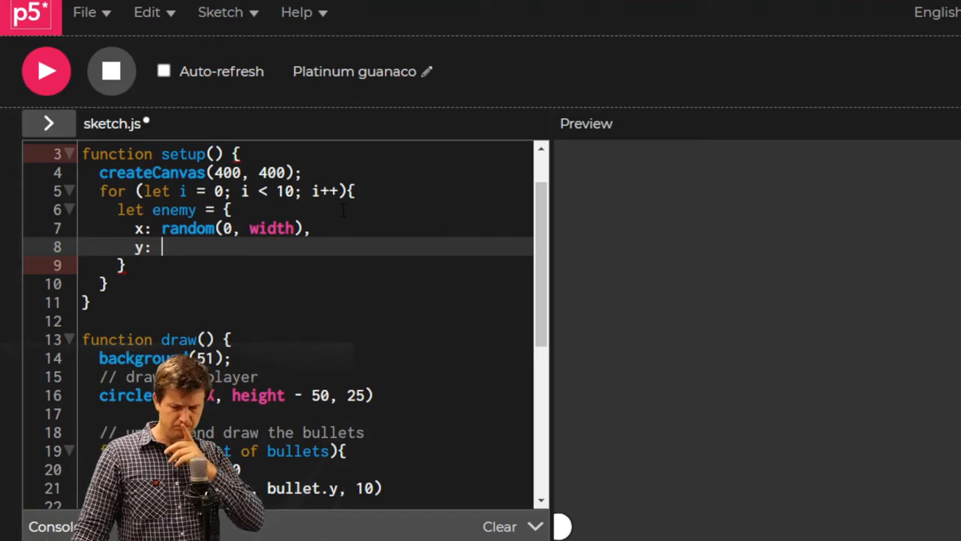
pyautogui.write('r')
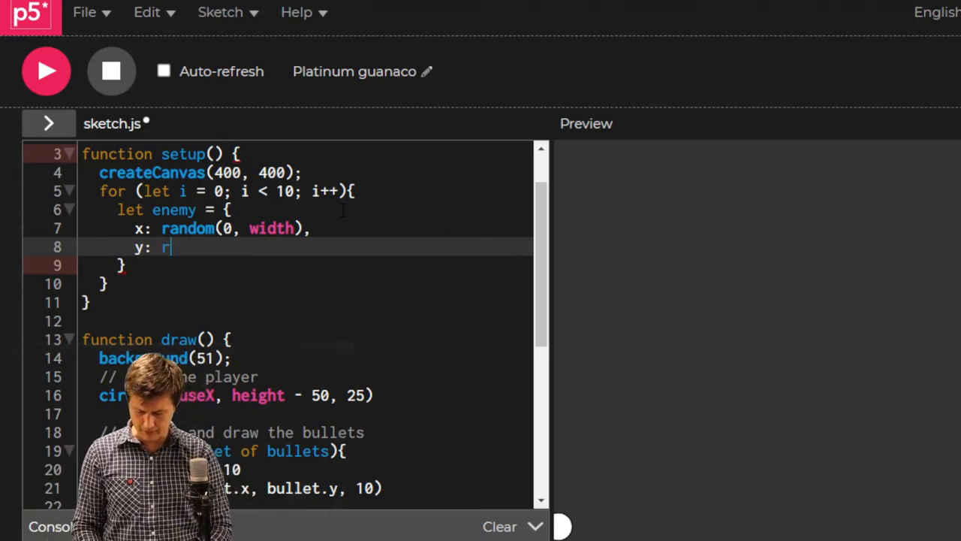
pyautogui.write('andom(')
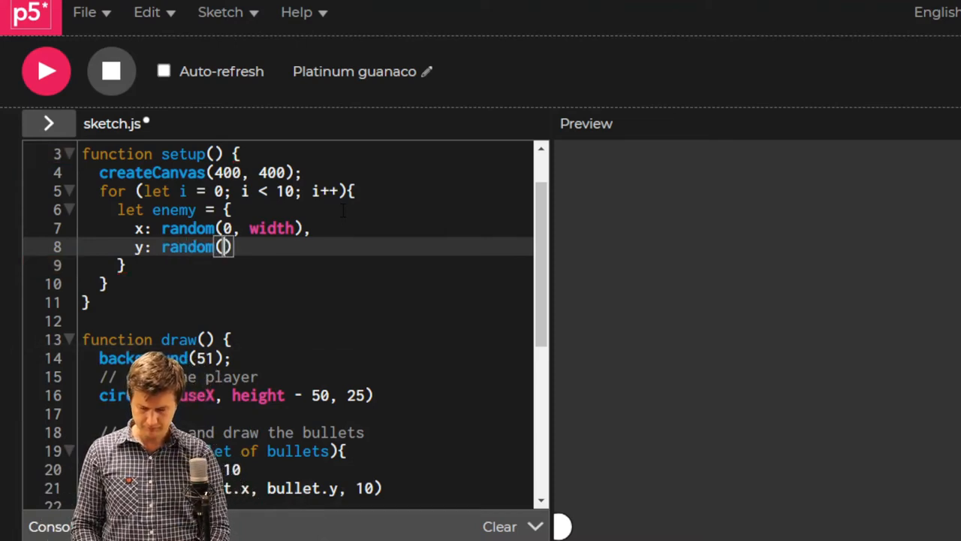
pyautogui.write('-')
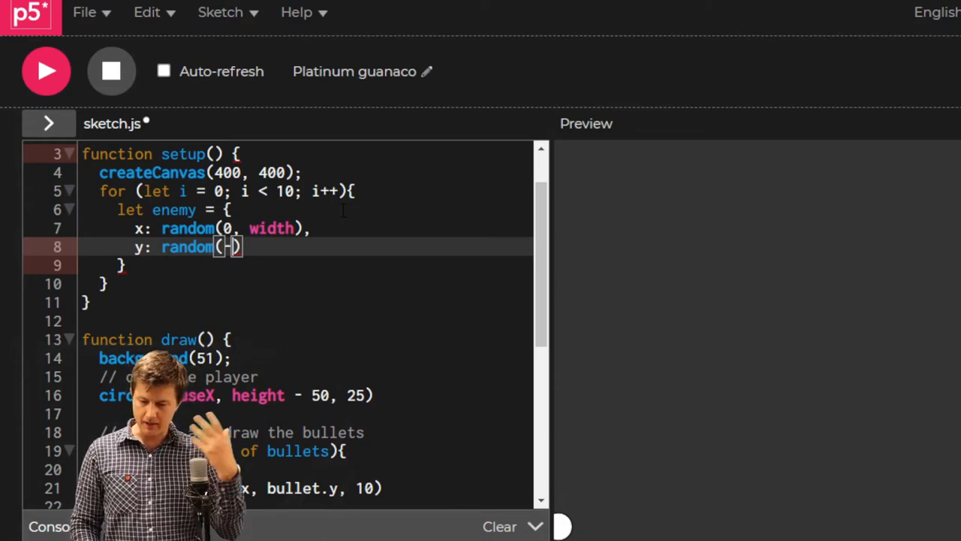
pyautogui.write('800,')
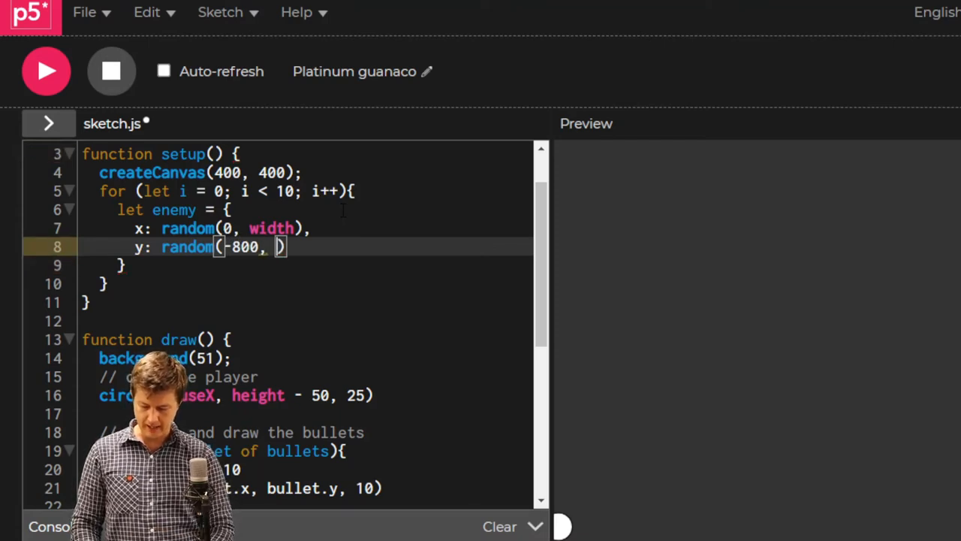
pyautogui.write('0')
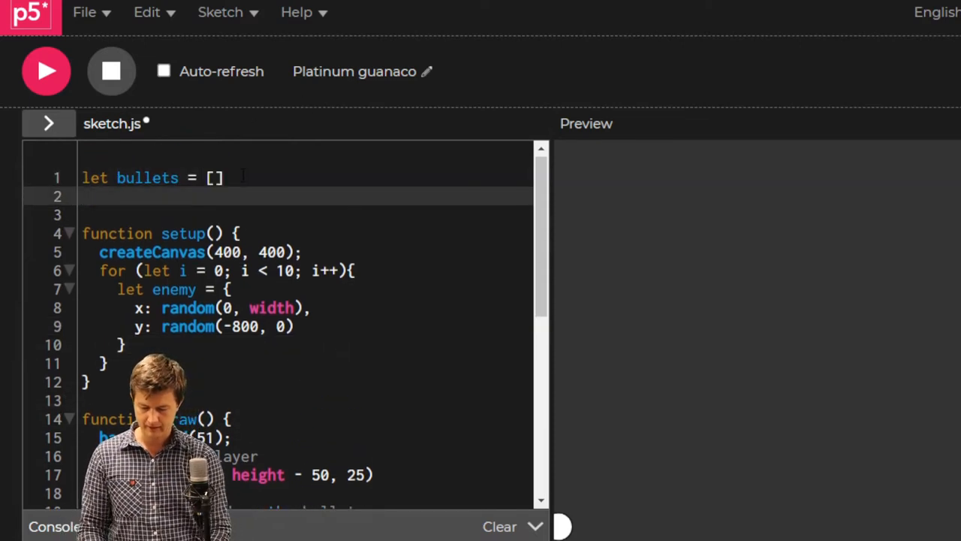
# Declare let enemies = [] at the top and push each enemy into it in the setup loop
pyautogui.write('let enemies')
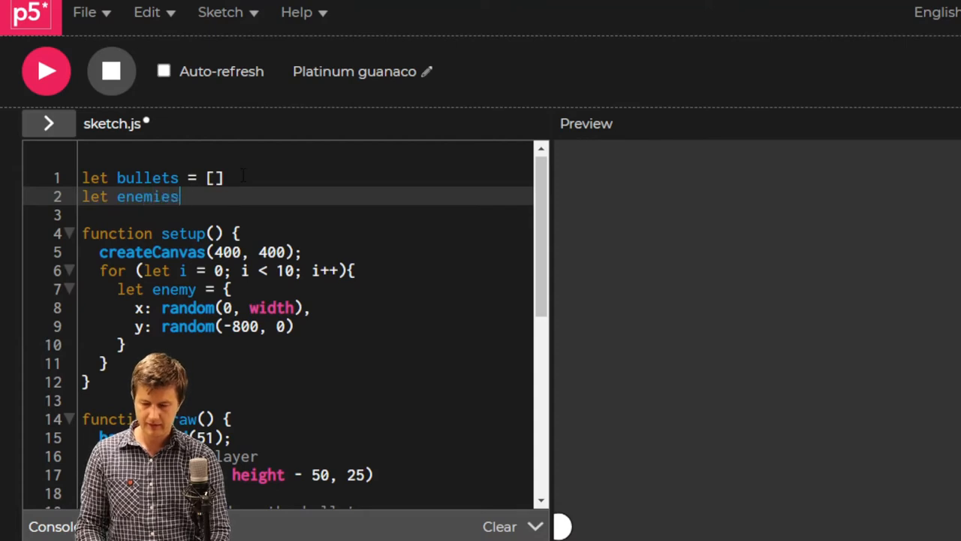
pyautogui.write('= []')
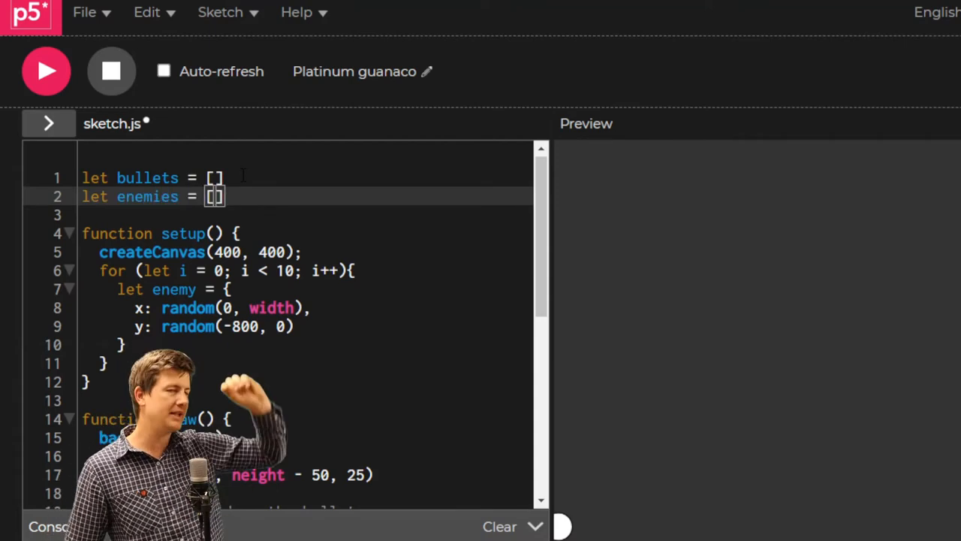
pyautogui.scroll(-3)
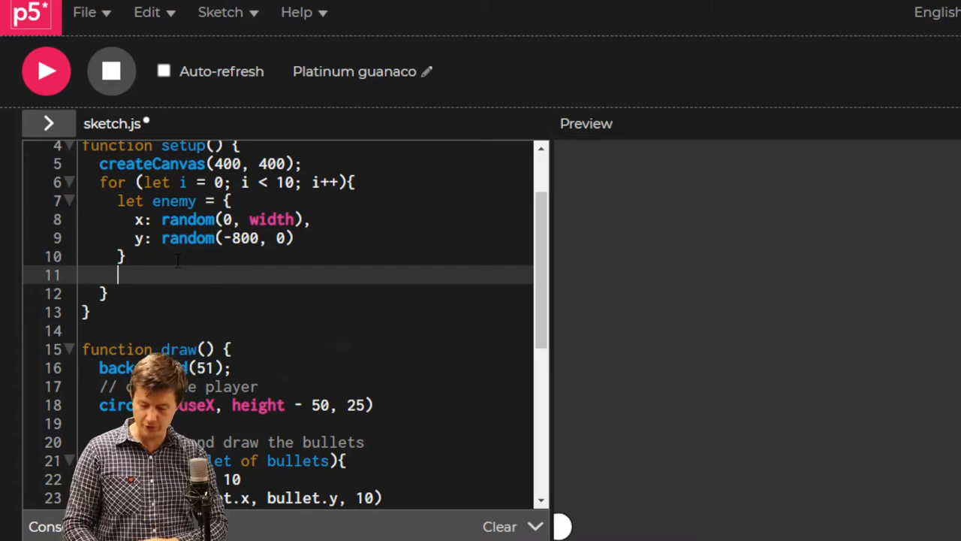
pyautogui.write('enemies.push(')
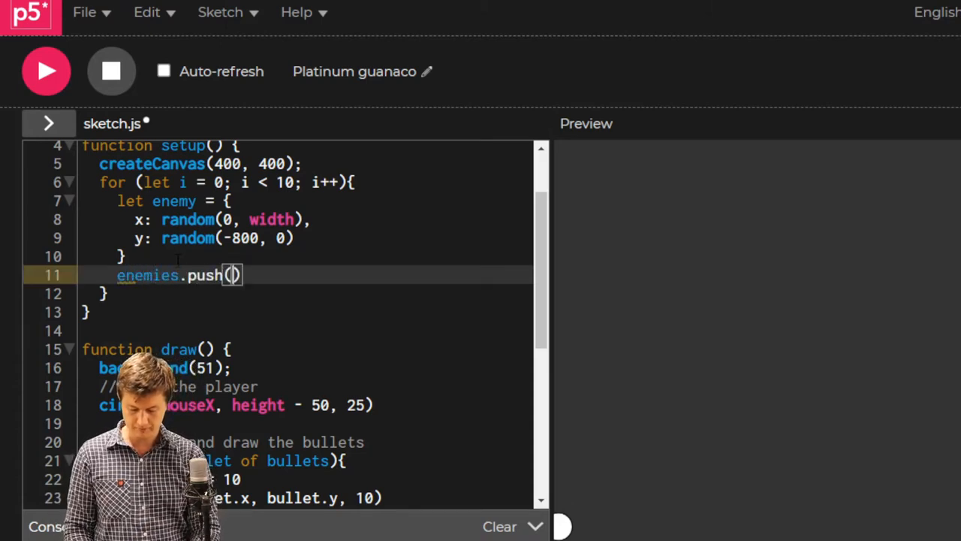
pyautogui.write('enemy')
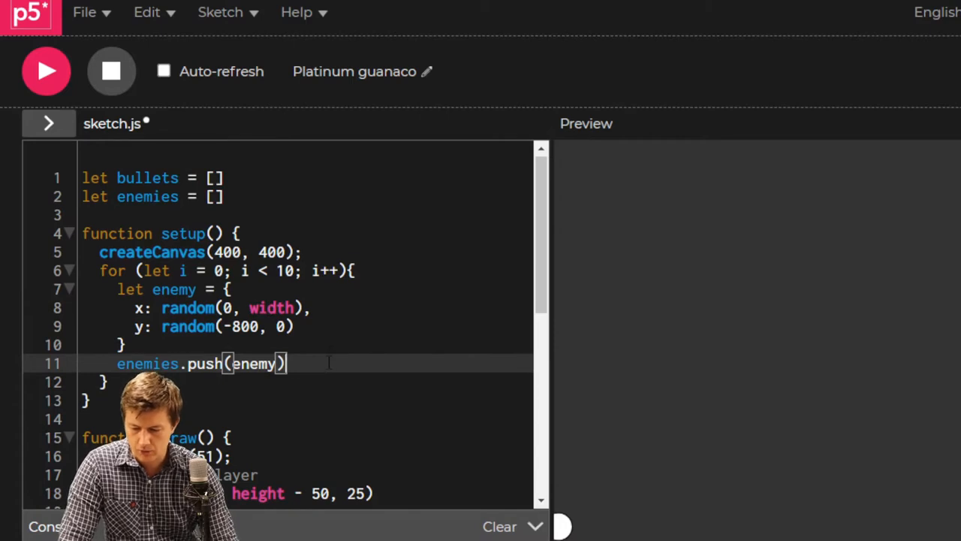
pyautogui.scroll(-3)
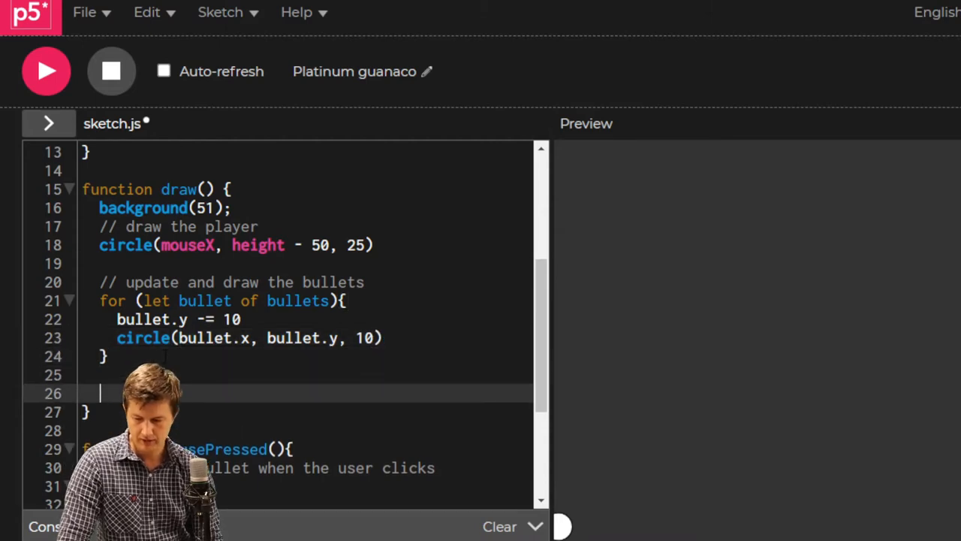
# Write the '// update and draw enemies' comment below the bullets loop in draw
pyautogui.write('//')
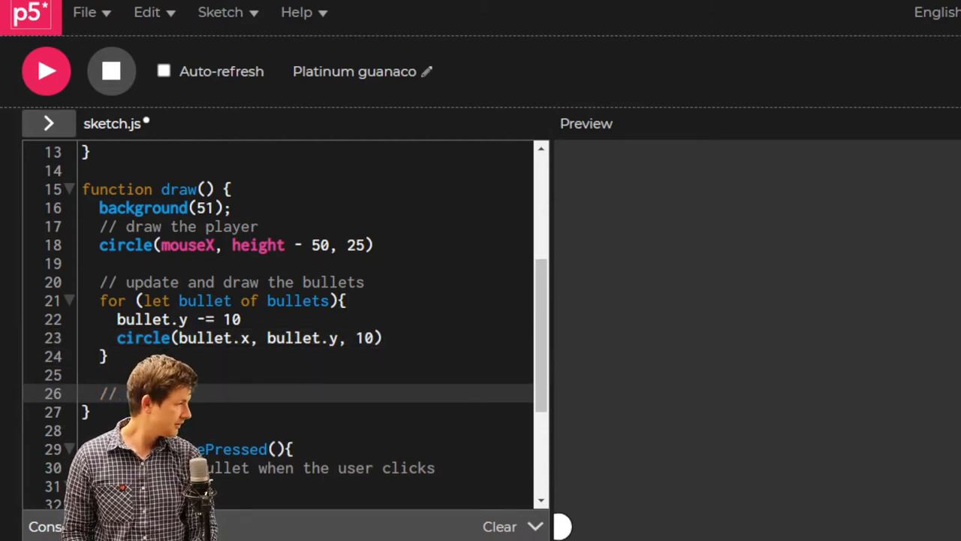
pyautogui.write('update an')
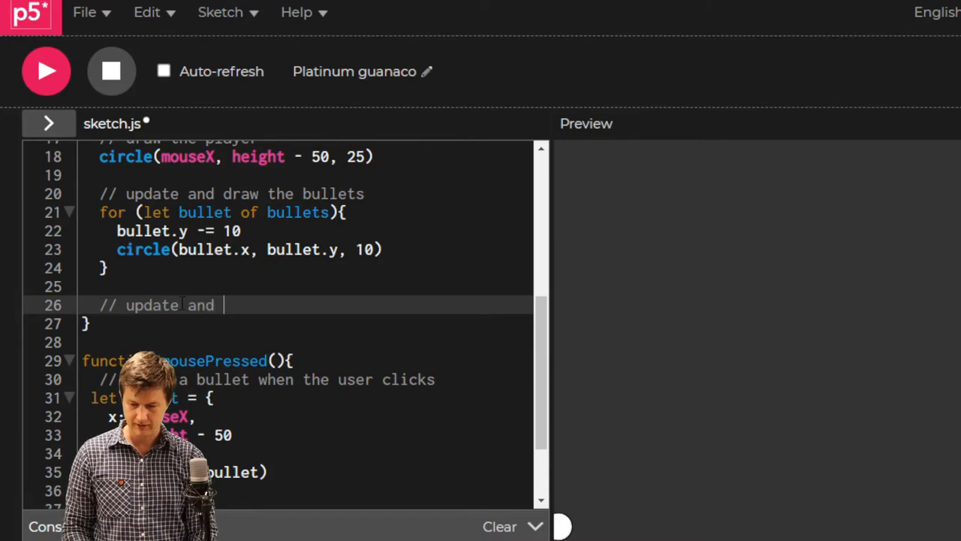
pyautogui.write('draw')
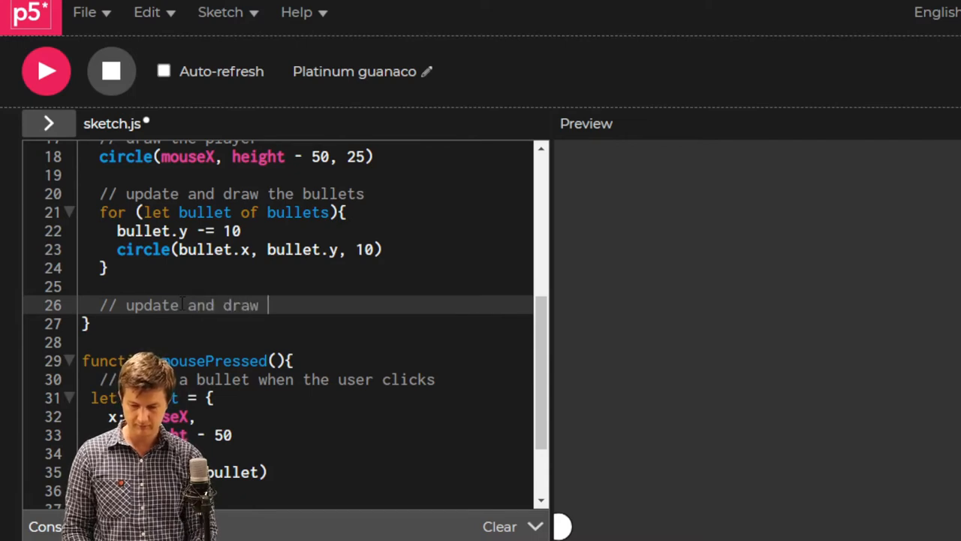
pyautogui.write('enemies')
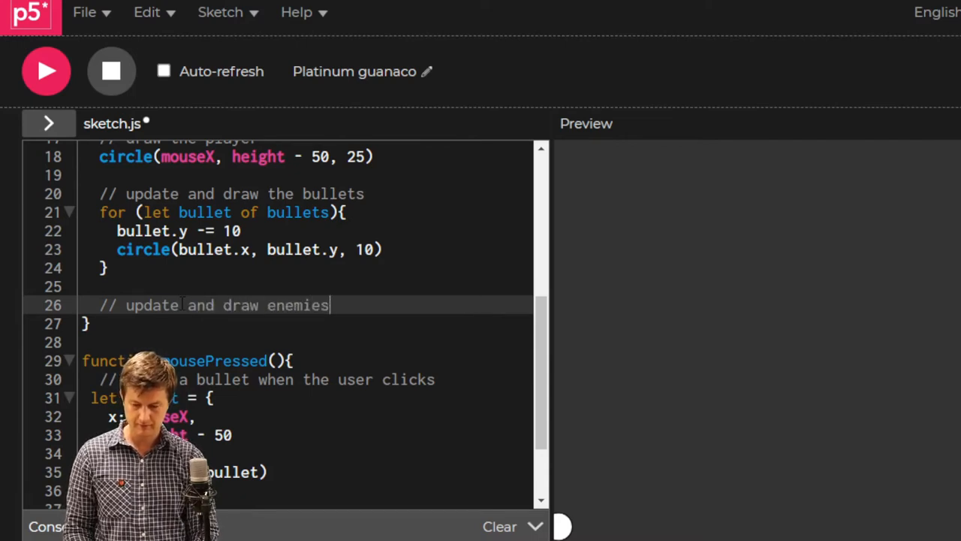
pyautogui.press('enter')
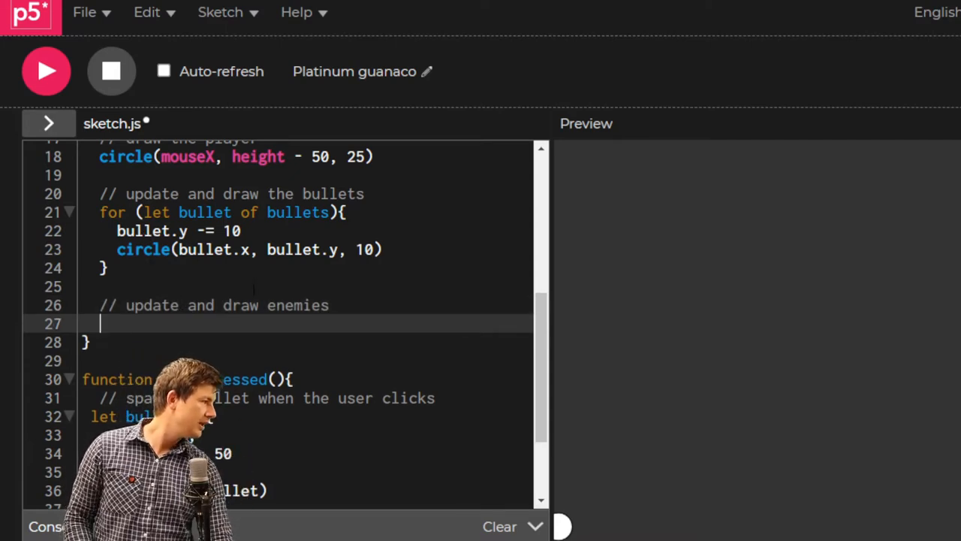
# Loop over enemies with for...of and move each down with enemy.y += 2
pyautogui.write('for (let enemy of')
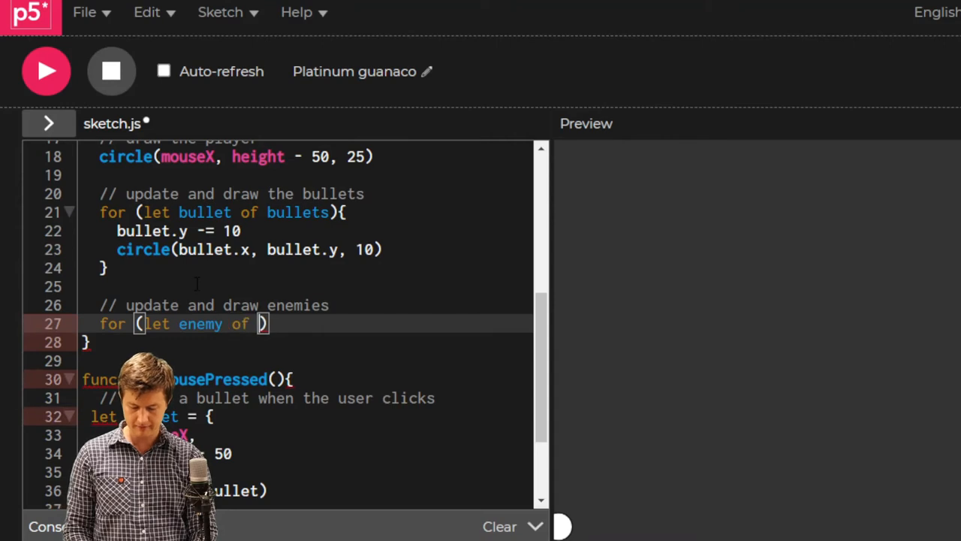
pyautogui.write('enemies')
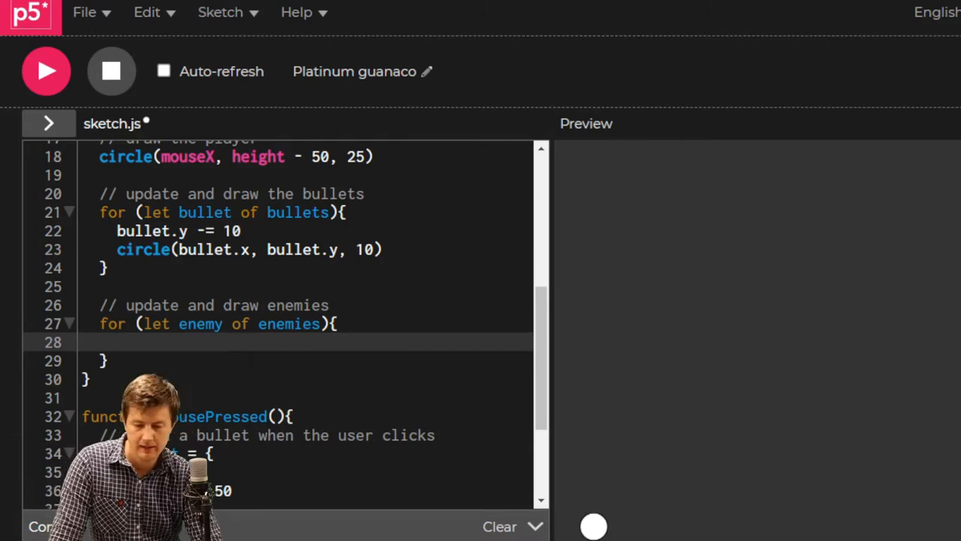
pyautogui.scroll(-3)
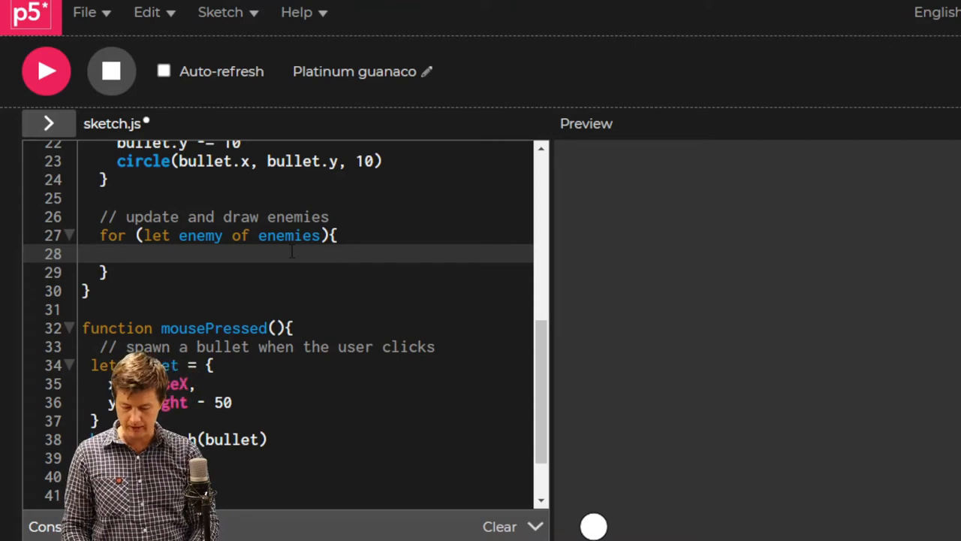
pyautogui.write('enem')
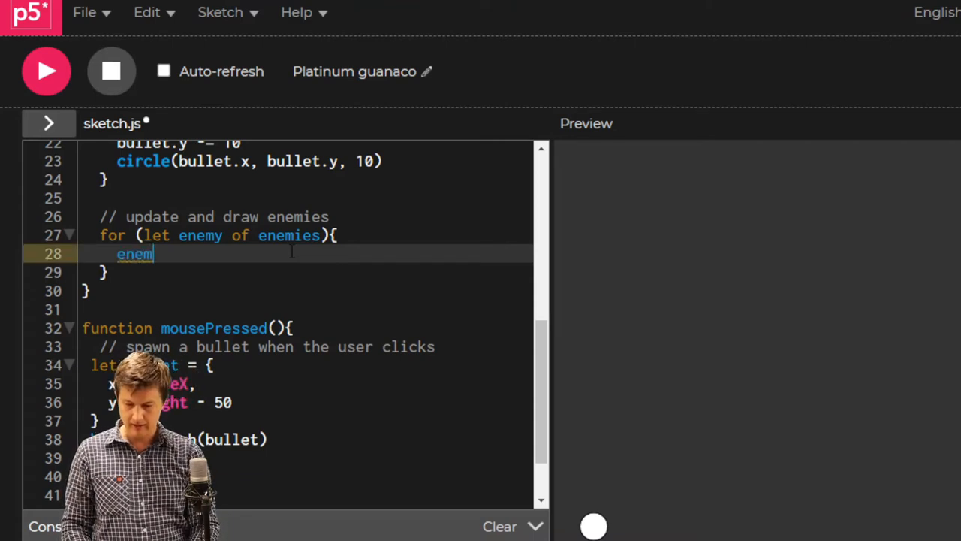
pyautogui.write('y.y')
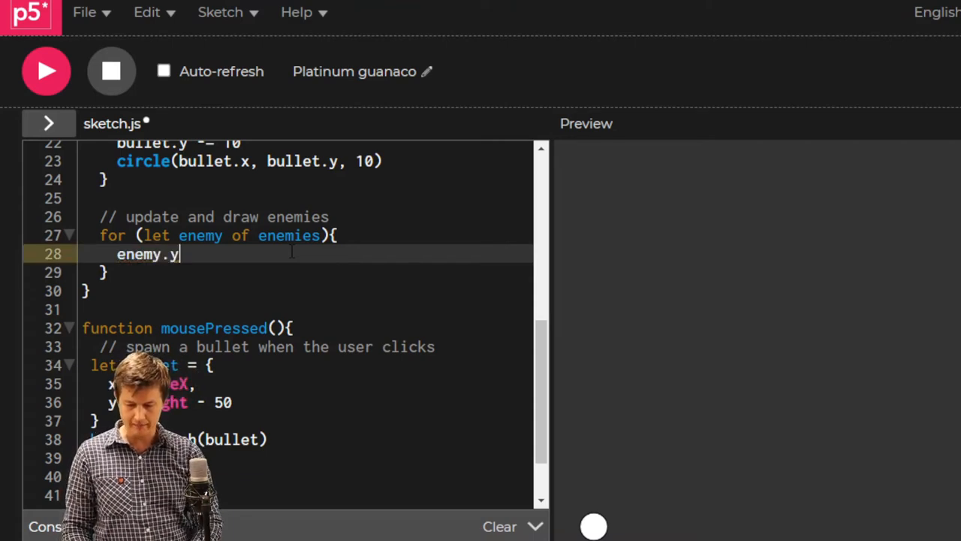
pyautogui.write('+=')
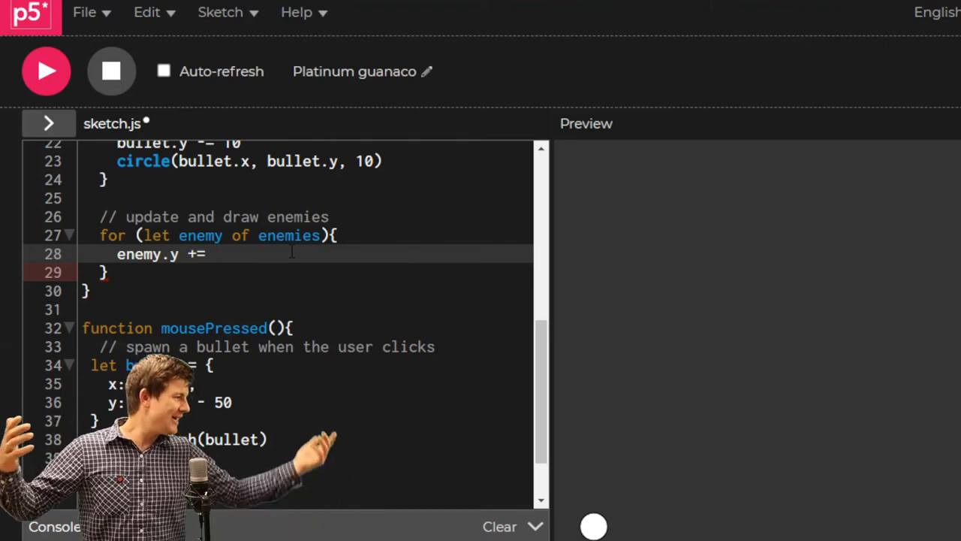
pyautogui.write('21')
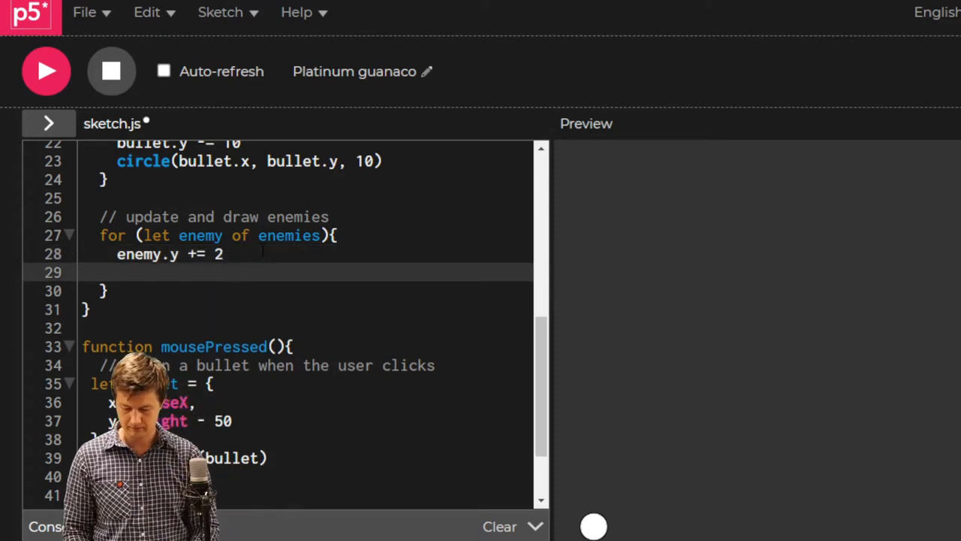
# Draw each enemy as rect(enemy.x, enemy.y, 10) inside the loop
pyautogui.write('rect')
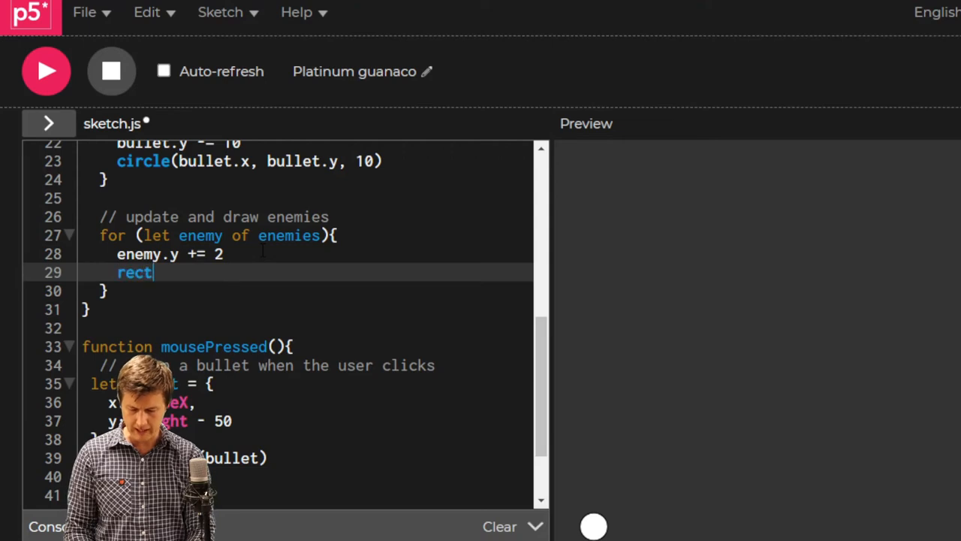
pyautogui.write('()')
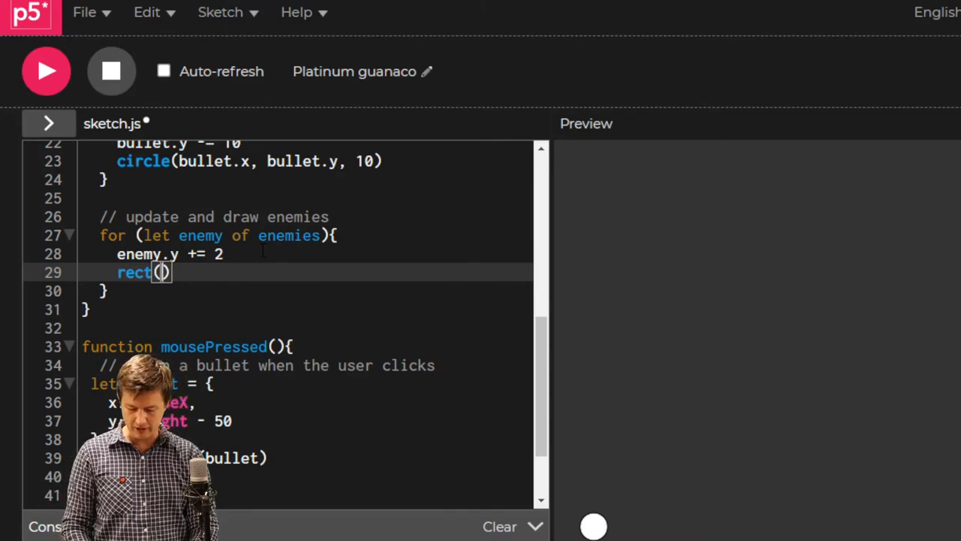
pyautogui.write('enemy.x, enemy.y')
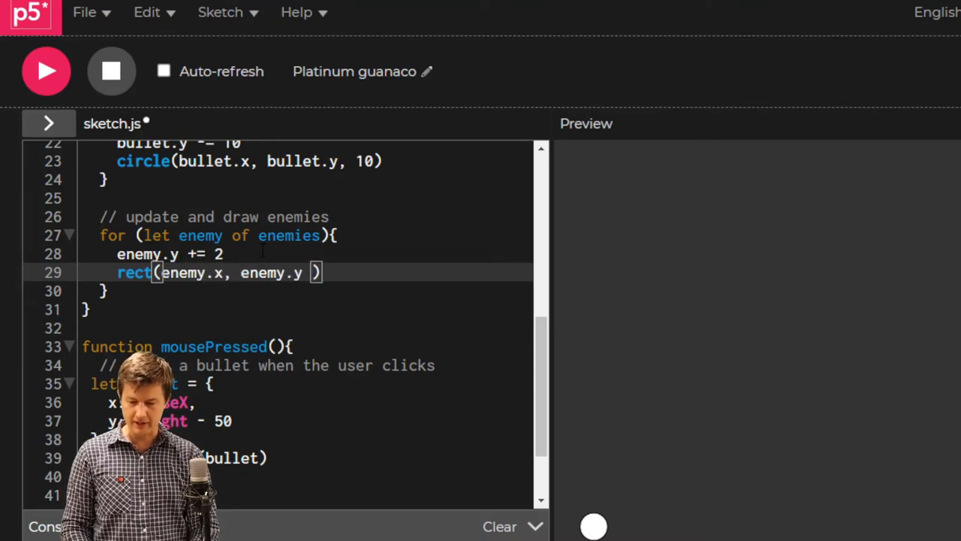
pyautogui.write('10')
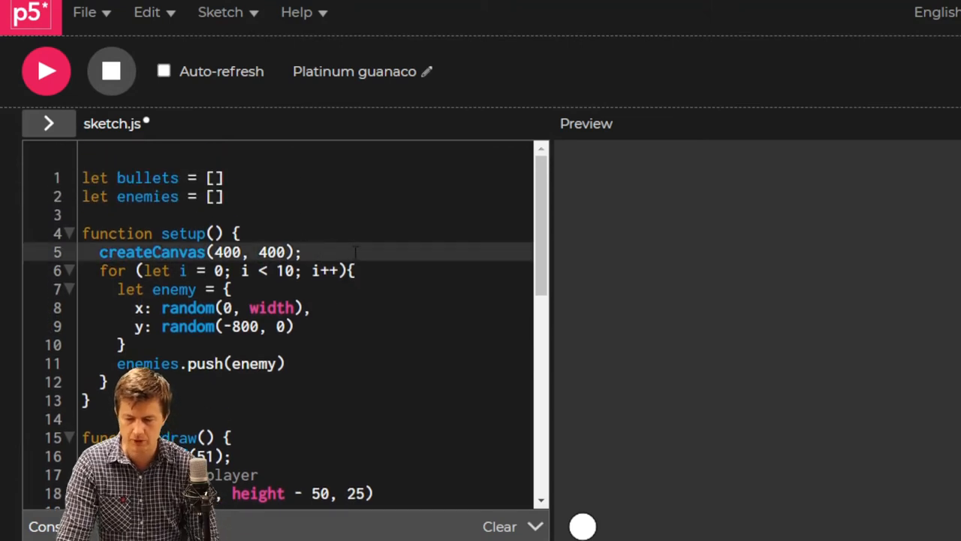
# Write a '// spawn enemies' comment above the enemy-creating loop in setup
pyautogui.write('//s')
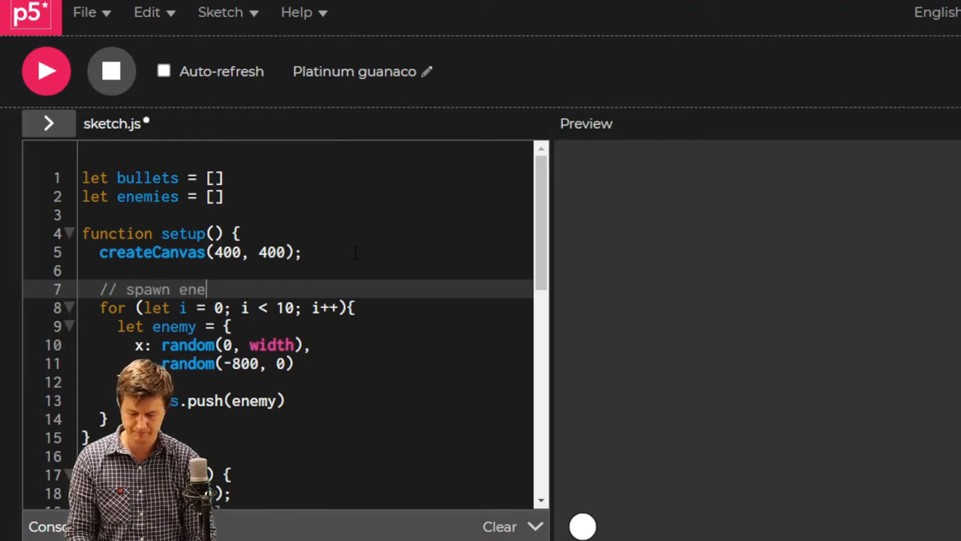
pyautogui.write('mies')
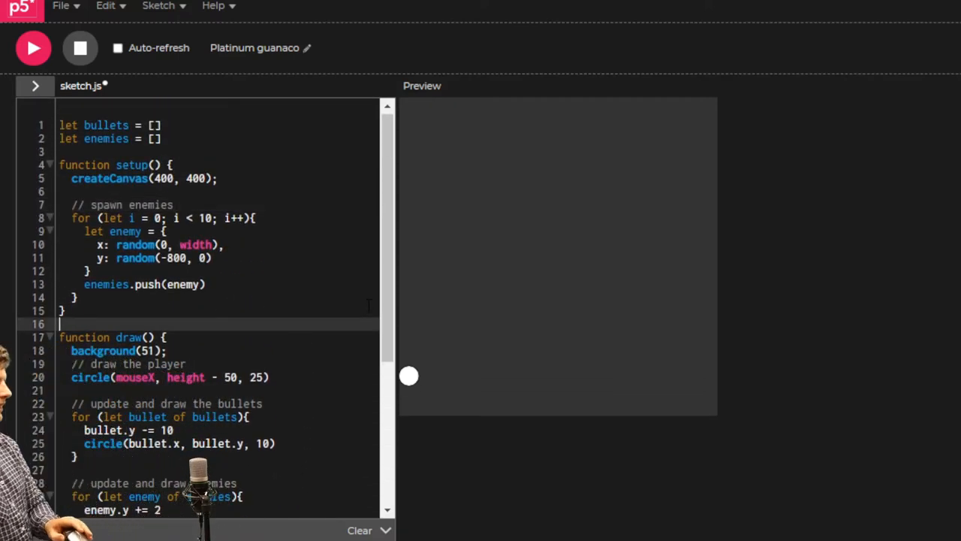
pyautogui.scroll(-3)
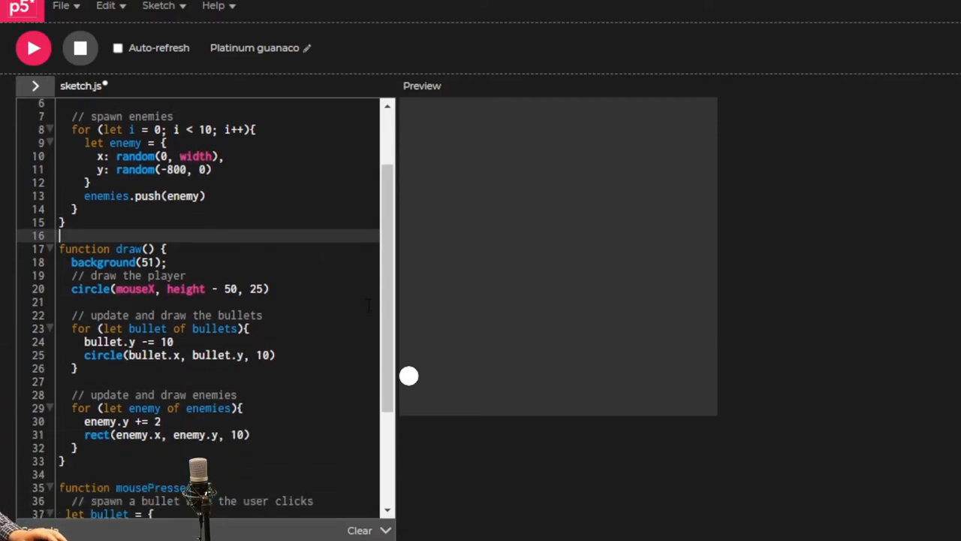
pyautogui.scroll(-3)
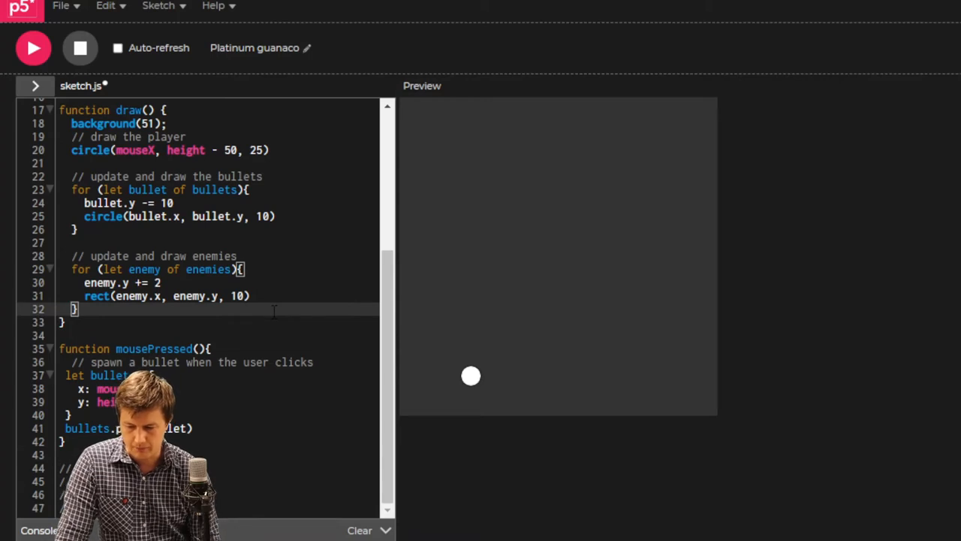
# Start a for (let enemy of enemies) loop after the enemy drawing code
pyautogui.press('Enter')
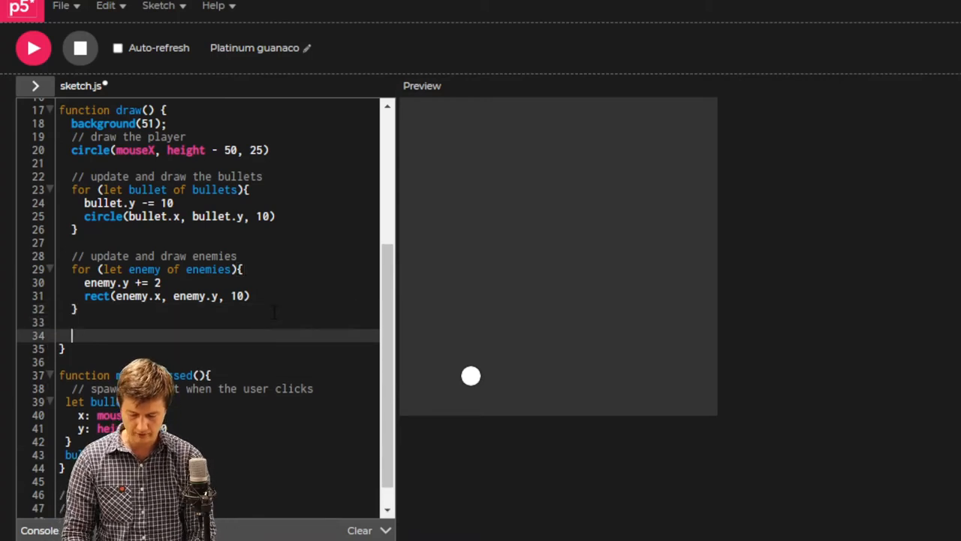
pyautogui.write('for')
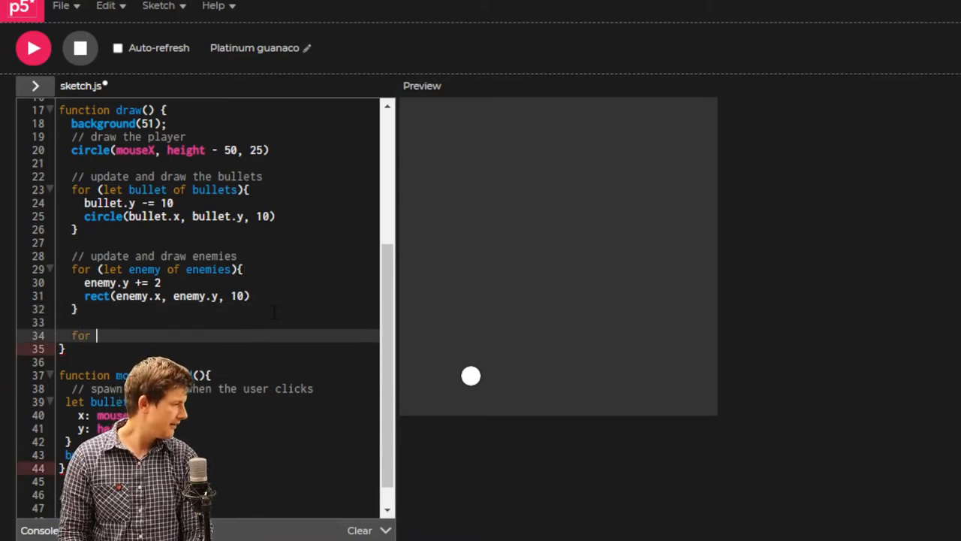
pyautogui.scroll(-3)
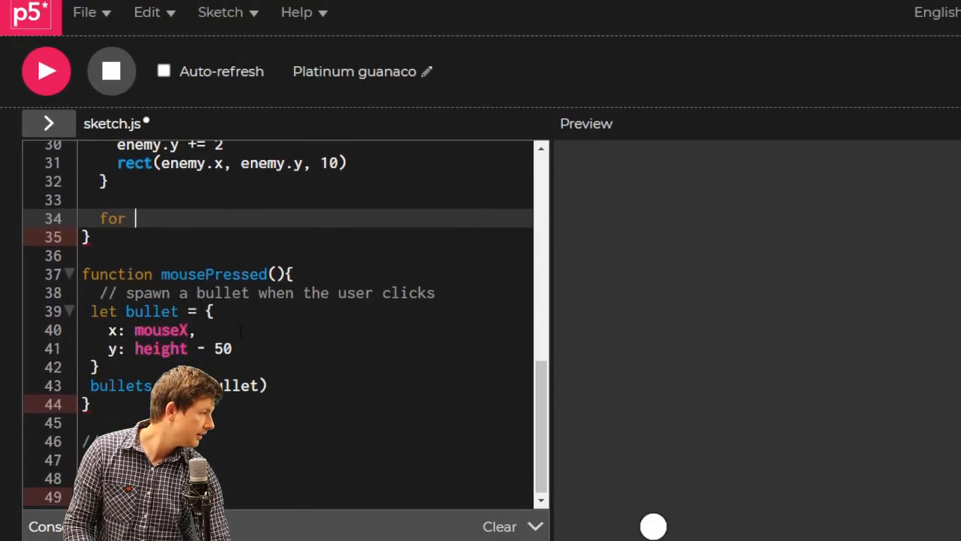
pyautogui.write('()')
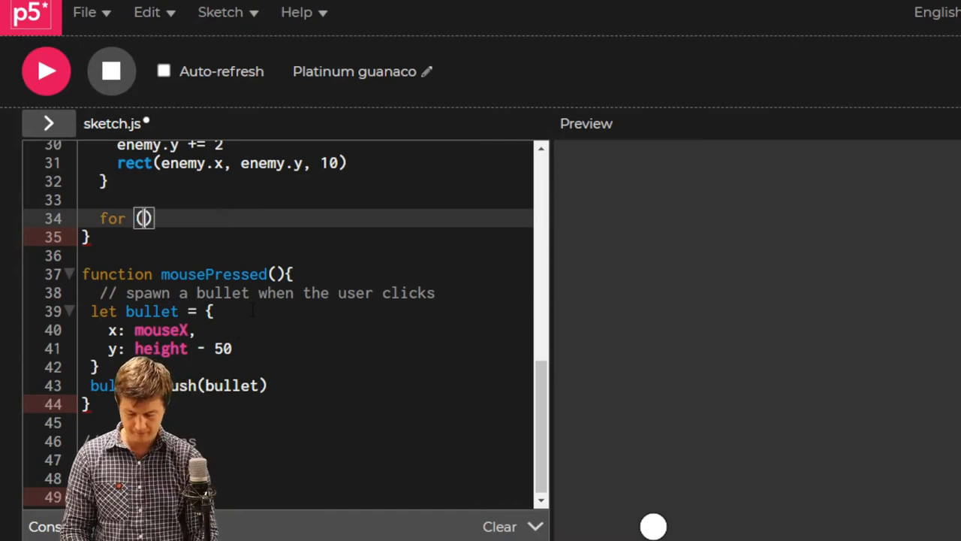
pyautogui.write('let e')
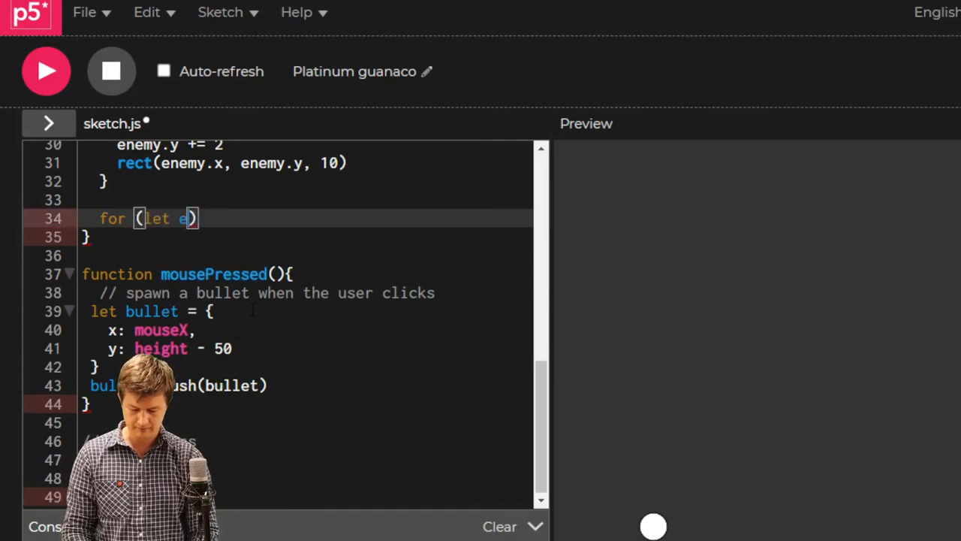
pyautogui.write('nemy o')
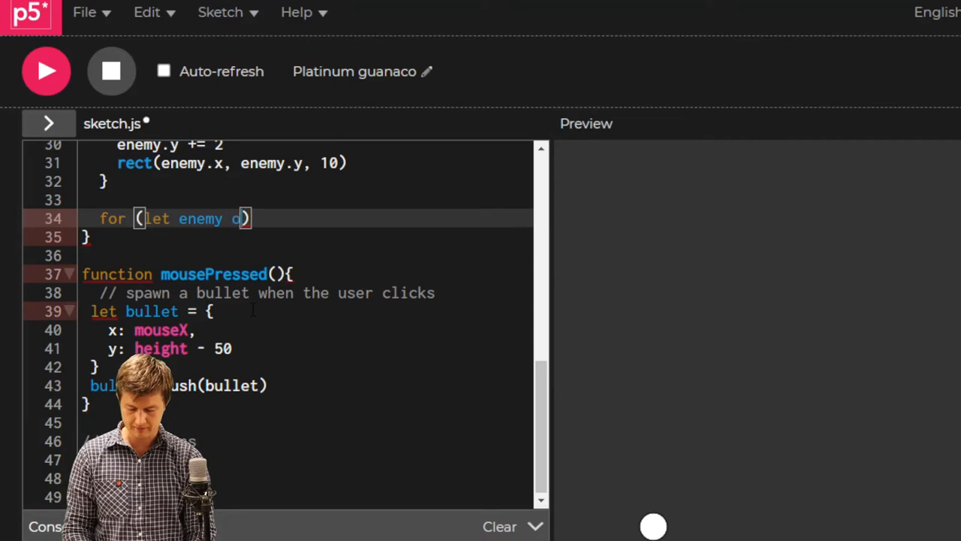
pyautogui.write('f enemies')
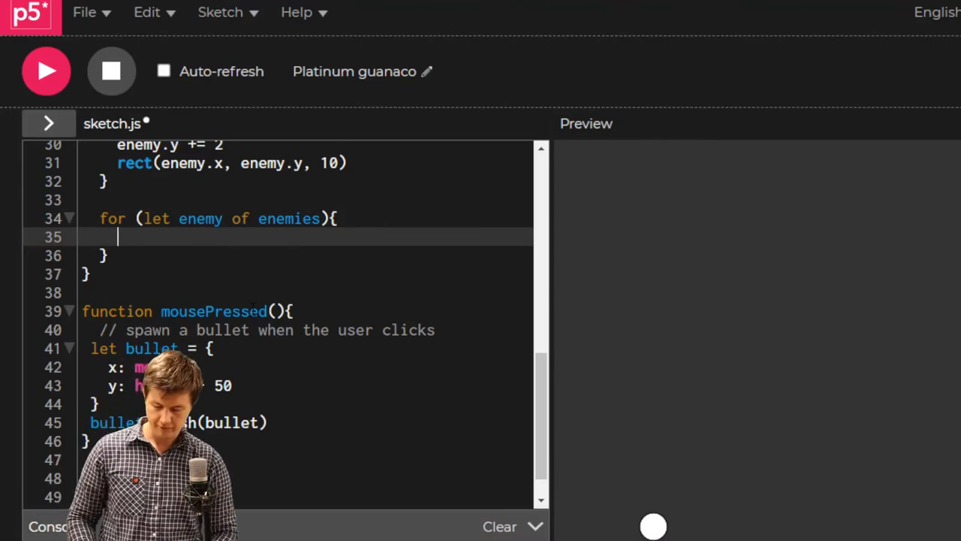
# Nest an empty for (let bullet of bullets){ } loop inside the enemies loop
pyautogui.write('for')
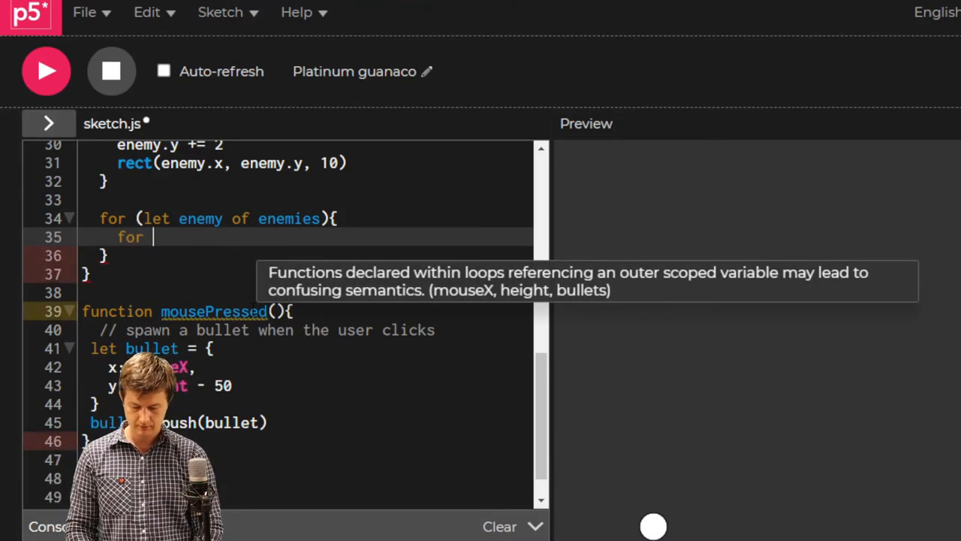
pyautogui.write('(let bullet of')
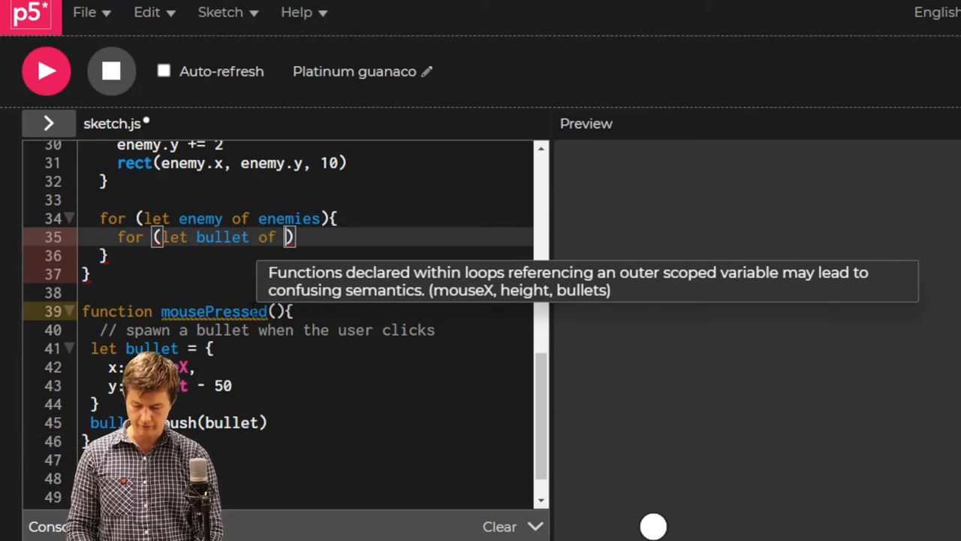
pyautogui.write('bulle')
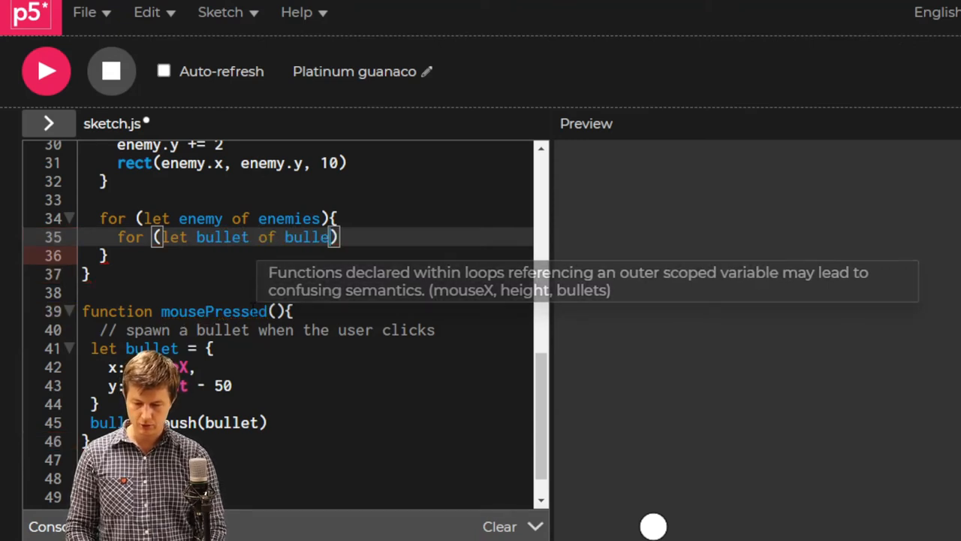
pyautogui.write('ts')
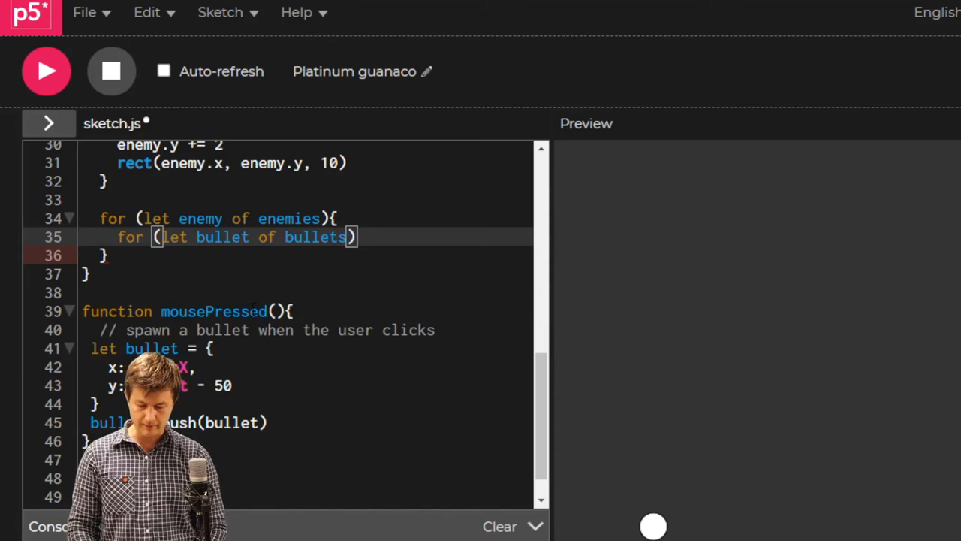
pyautogui.write('{')
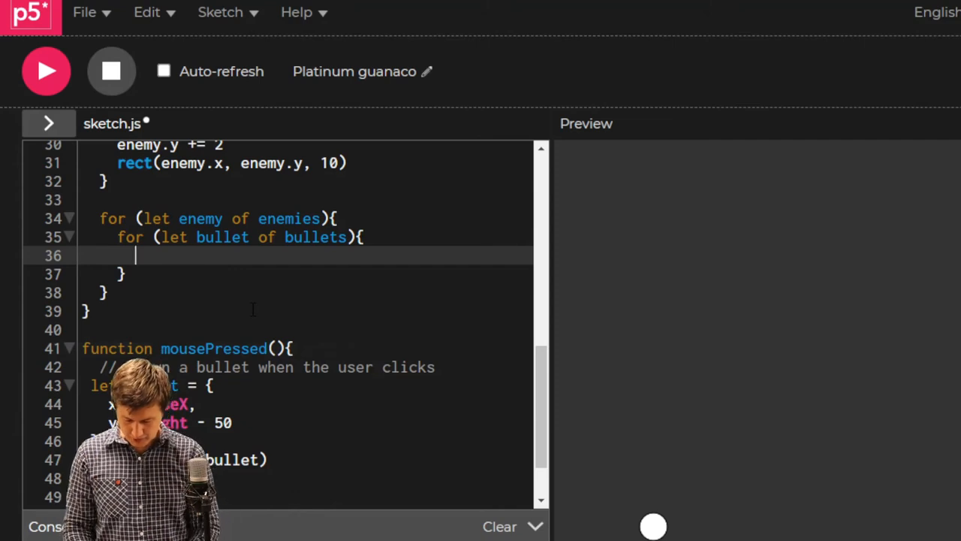
# Add if (dist(enemy.x, enemy.y, bullet.x, bullet.y) < 10){ } inside the bullet loop
pyautogui.write('if ()')
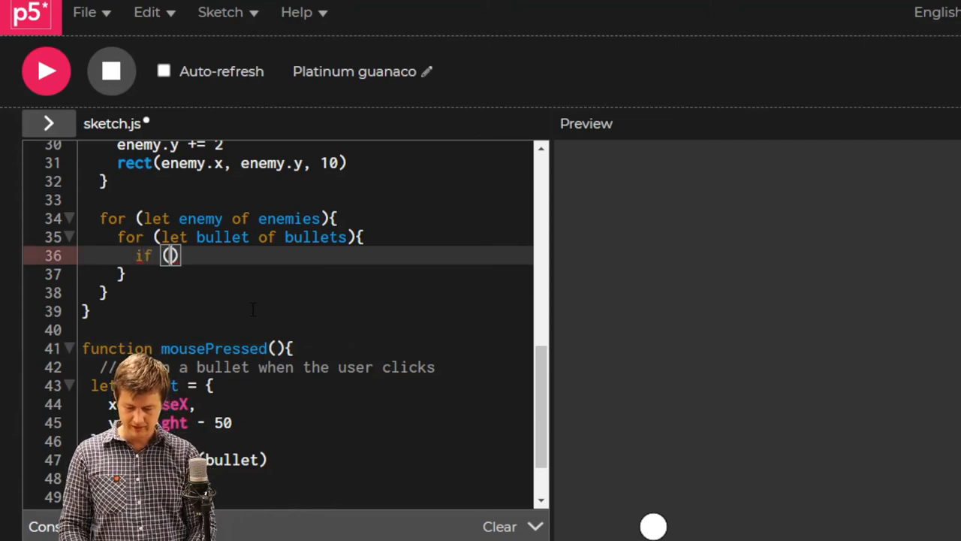
pyautogui.write('dist')
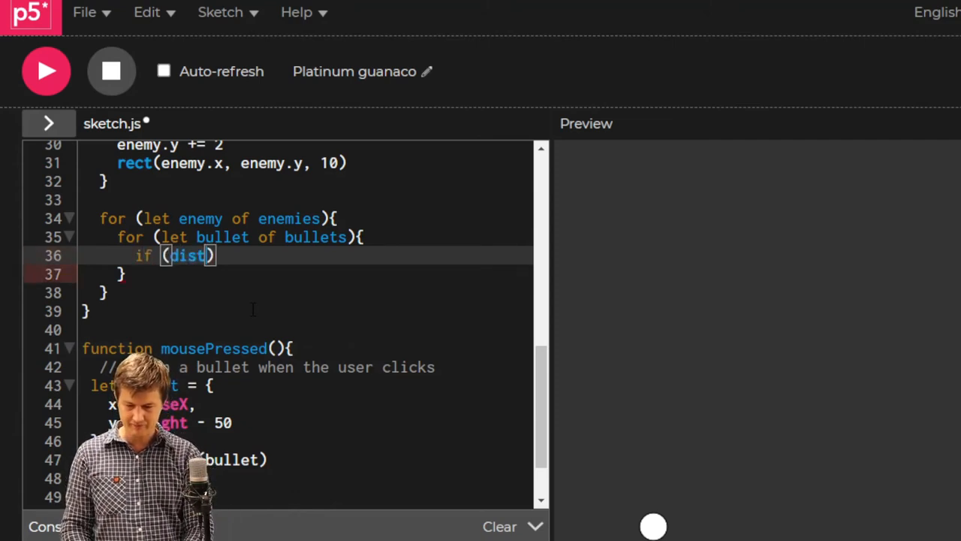
pyautogui.write('()')
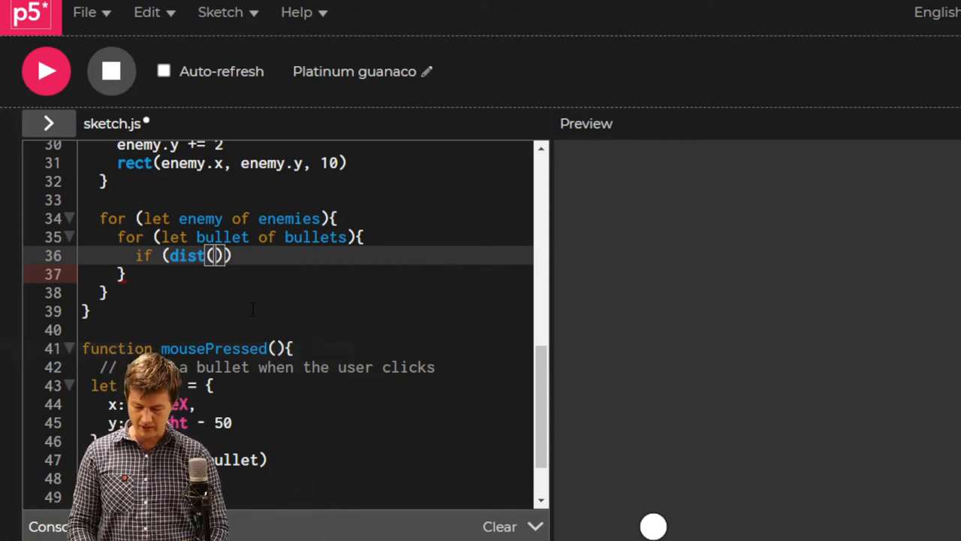
pyautogui.write('enemy.x, enem')
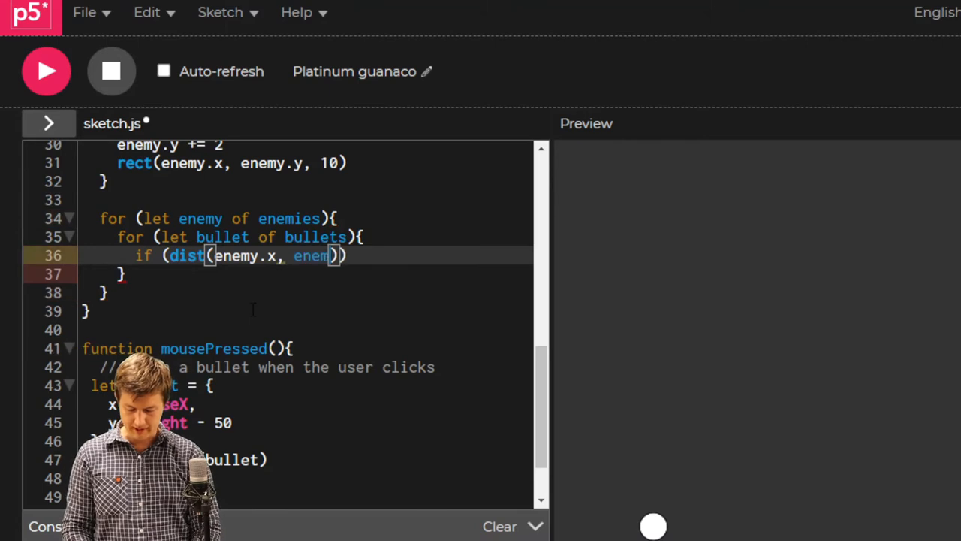
pyautogui.write('y.y, bullet.x, bullet.y')
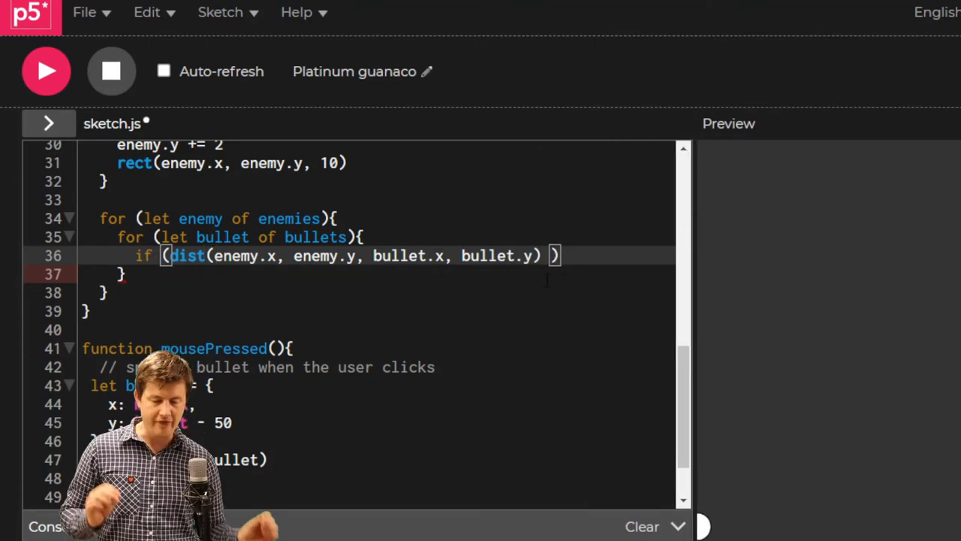
pyautogui.write('<')
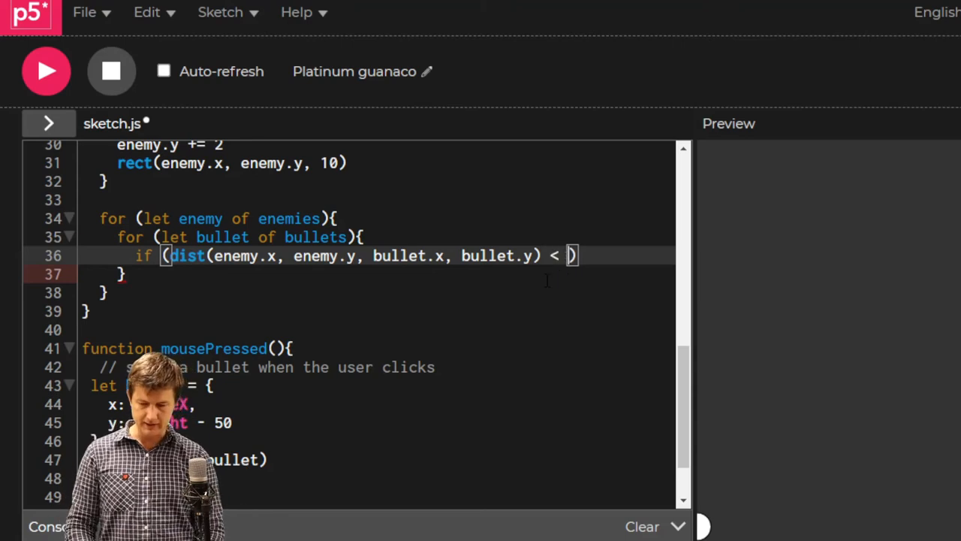
pyautogui.write('10')
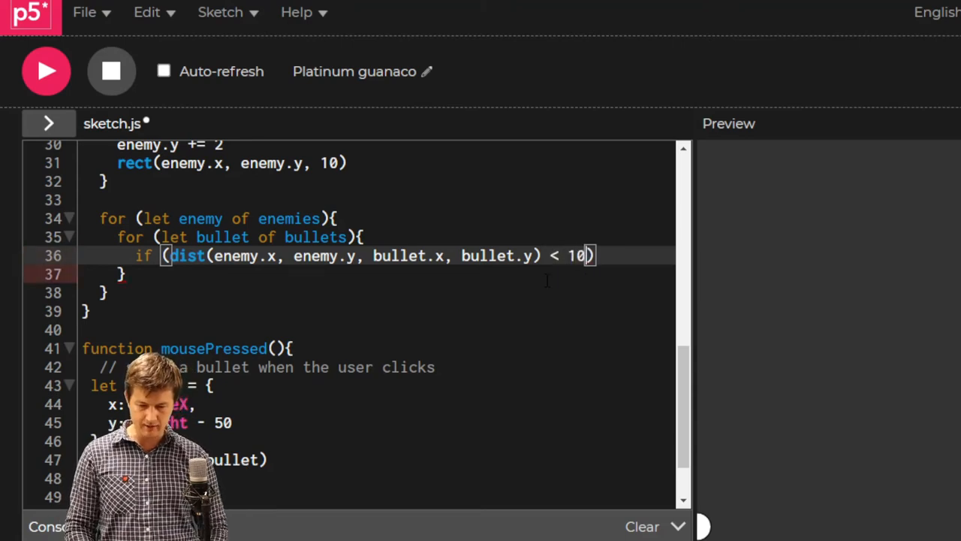
pyautogui.write('{')
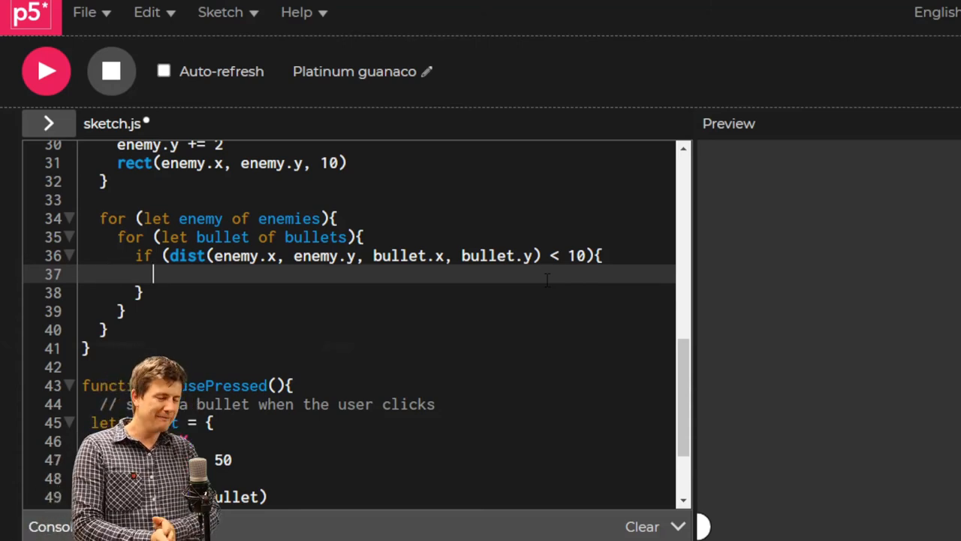
# Call enemies.splice(enemies.indexOf(enemy), 1) inside the distance check to remove the hit enemy
pyautogui.write('e')
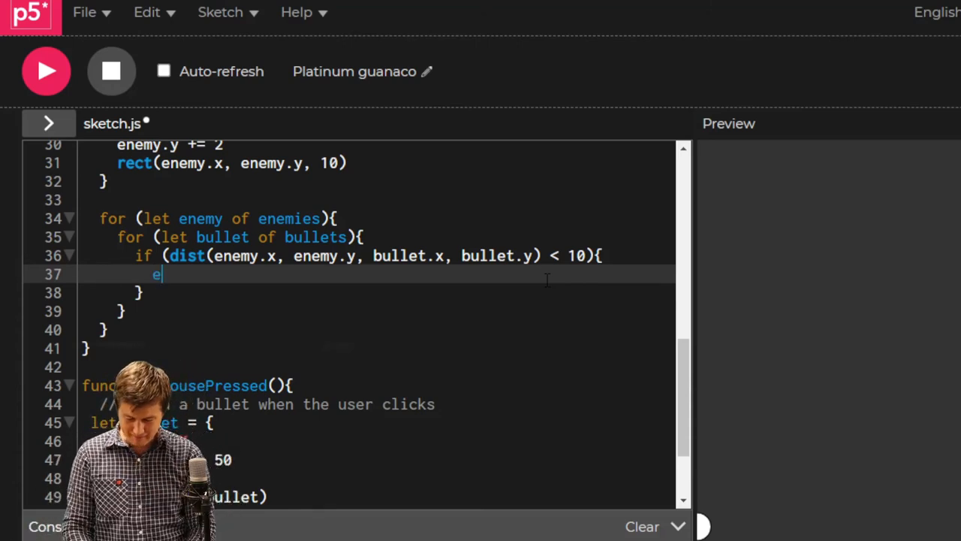
pyautogui.write('nemie')
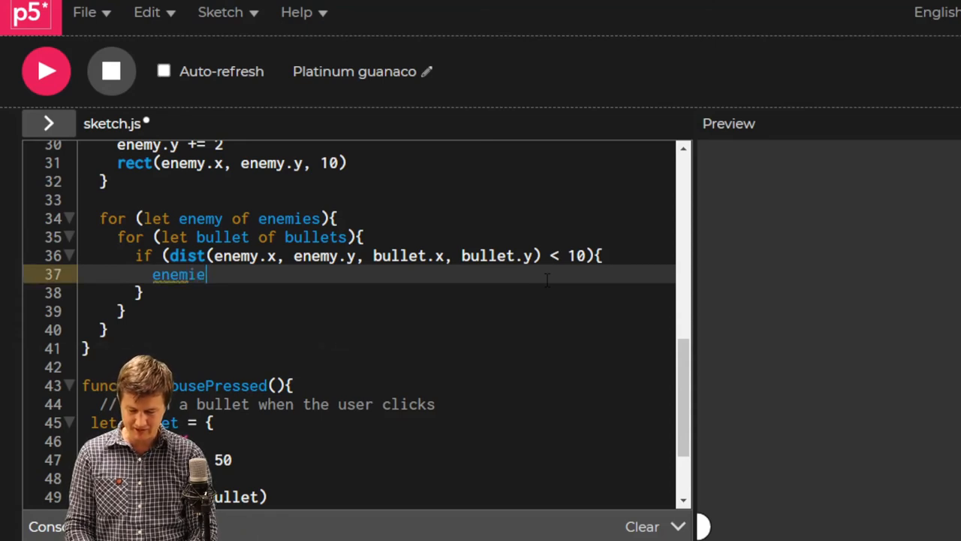
pyautogui.write('s')
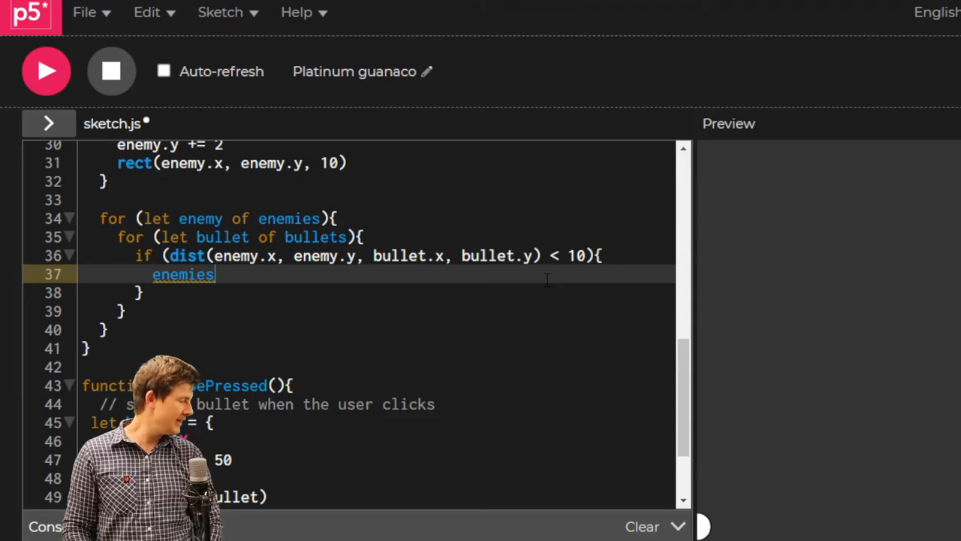
pyautogui.write('.s')
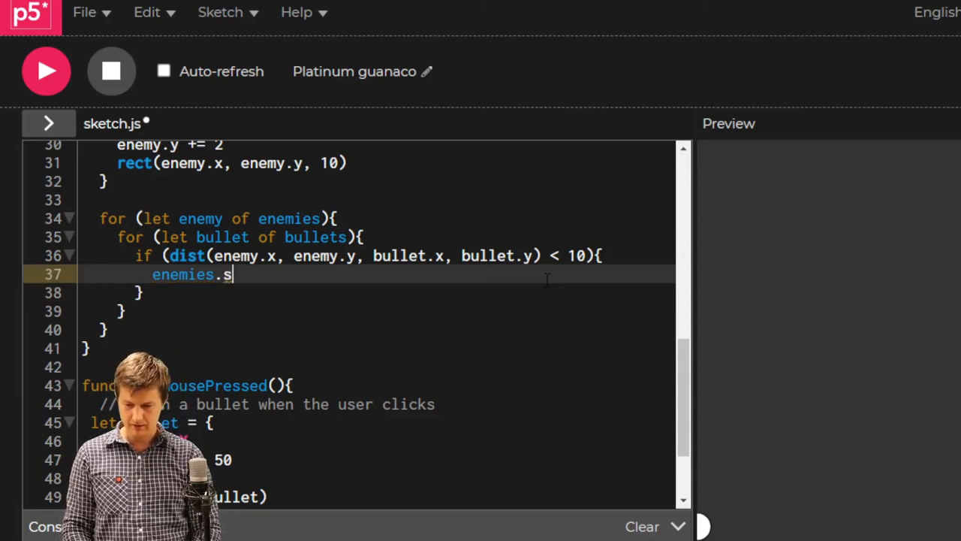
pyautogui.write('plice')
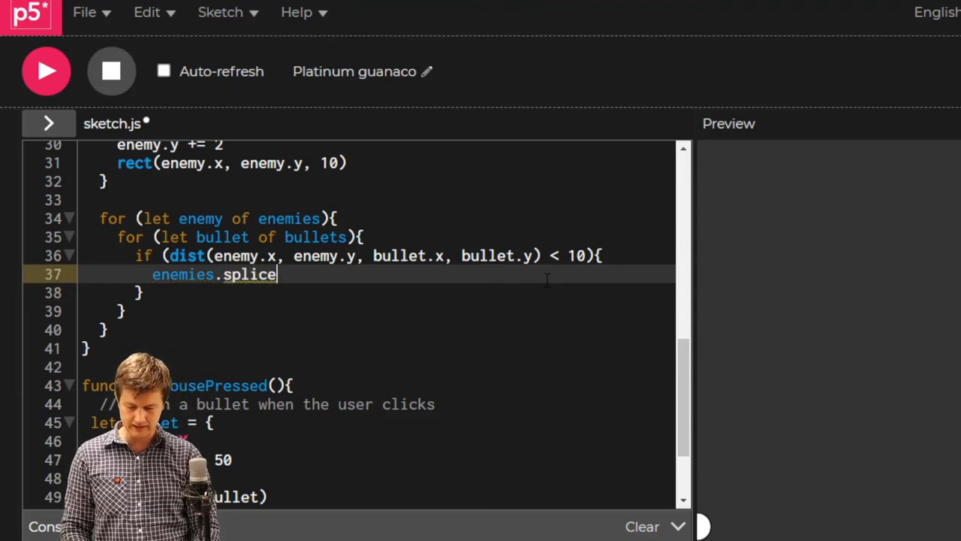
pyautogui.write('()')
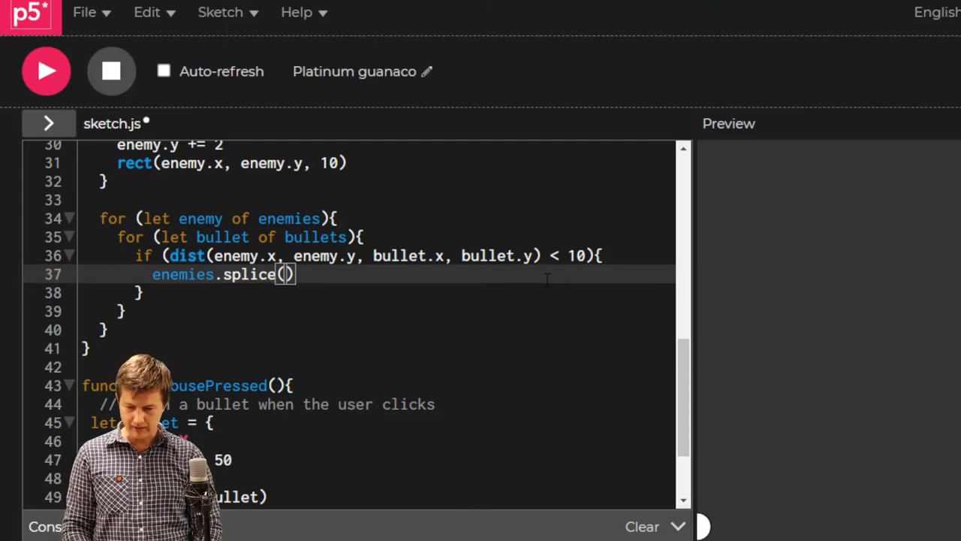
pyautogui.write('enemies')
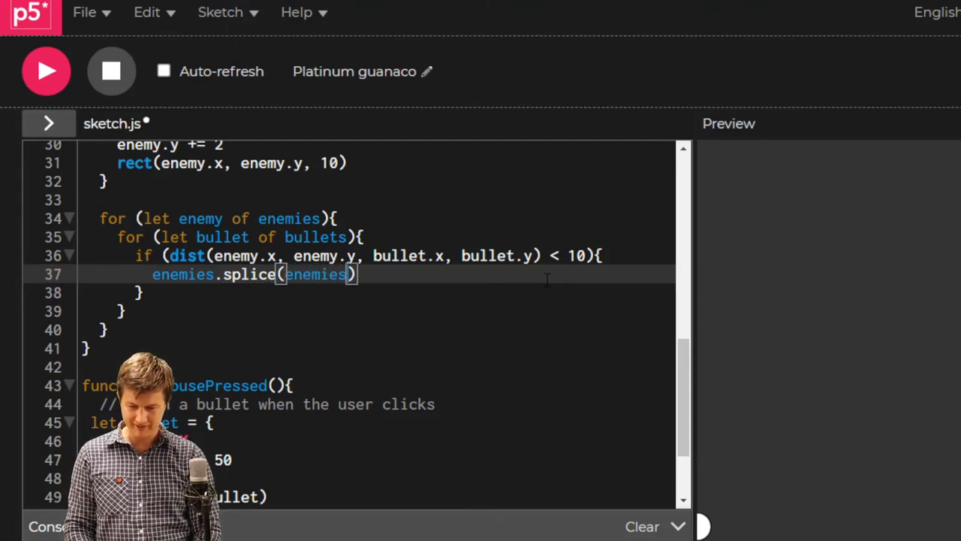
pyautogui.write('.inde')
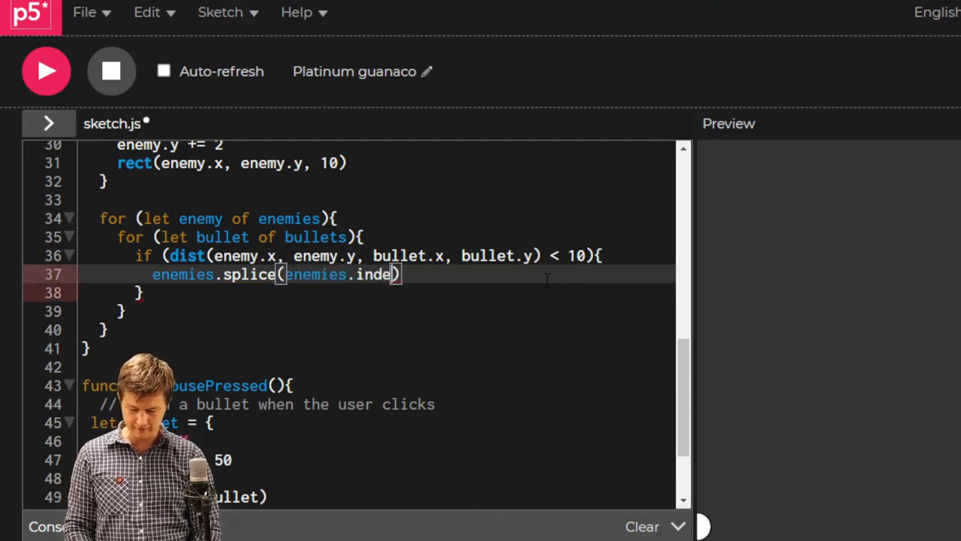
pyautogui.write('xOf(')
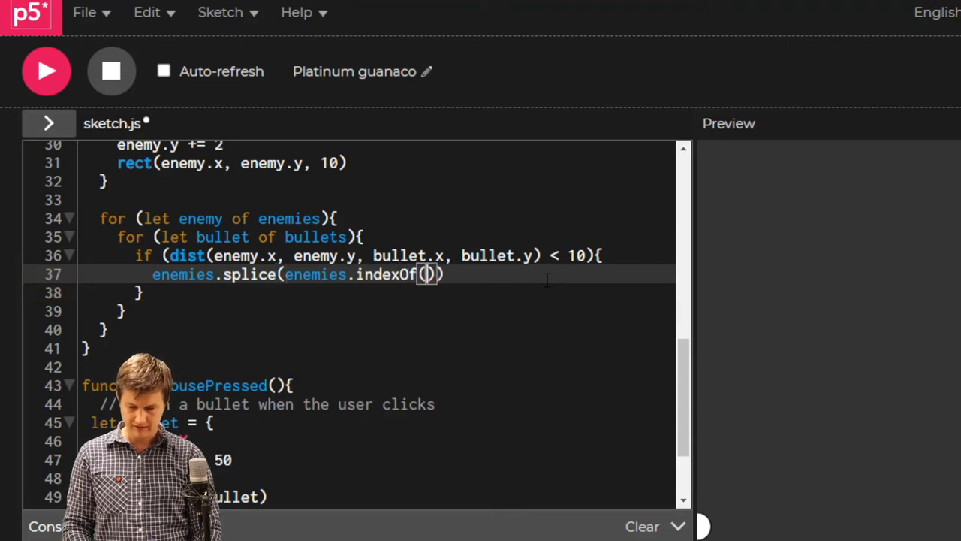
pyautogui.write('enemy')
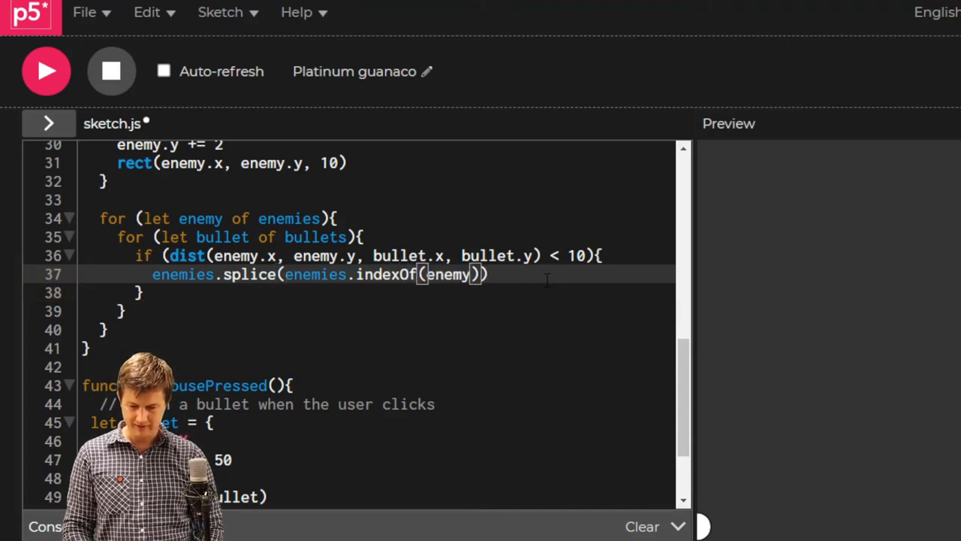
pyautogui.write(', 1')
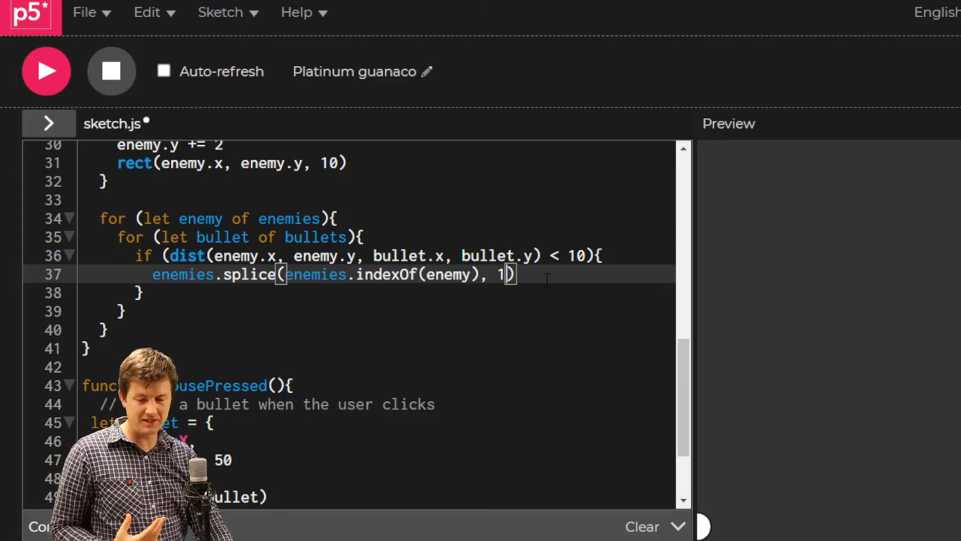
pyautogui.press('Backspace')
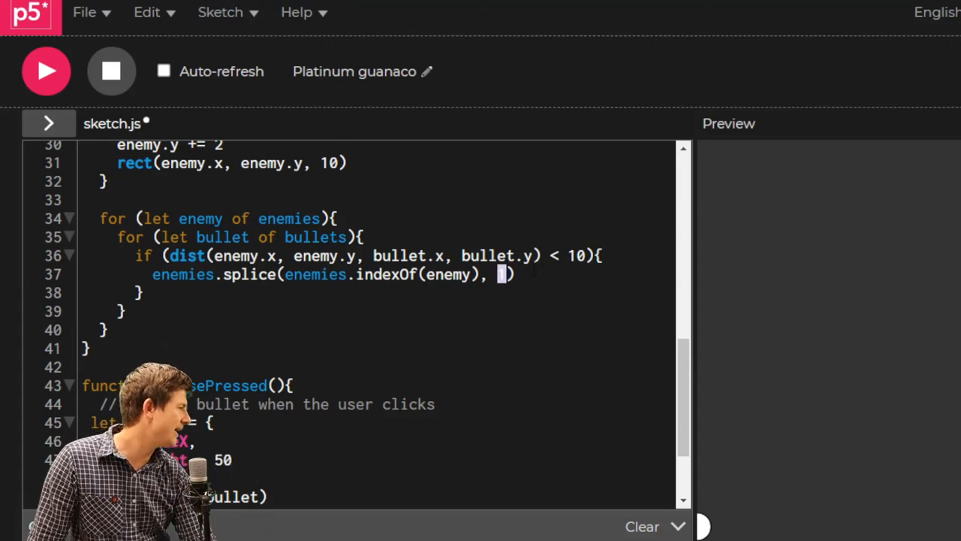
pyautogui.write('1')
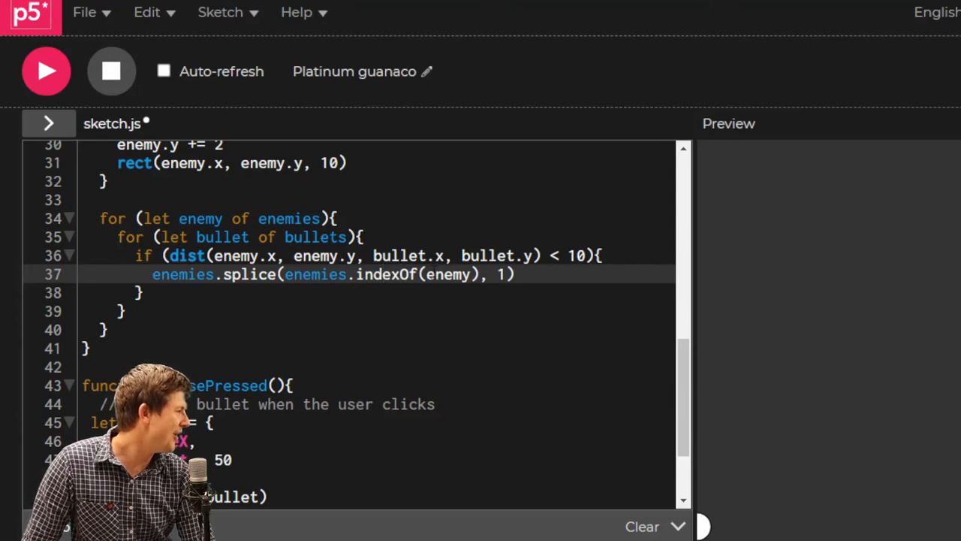
pyautogui.doubleClick(447, 273)
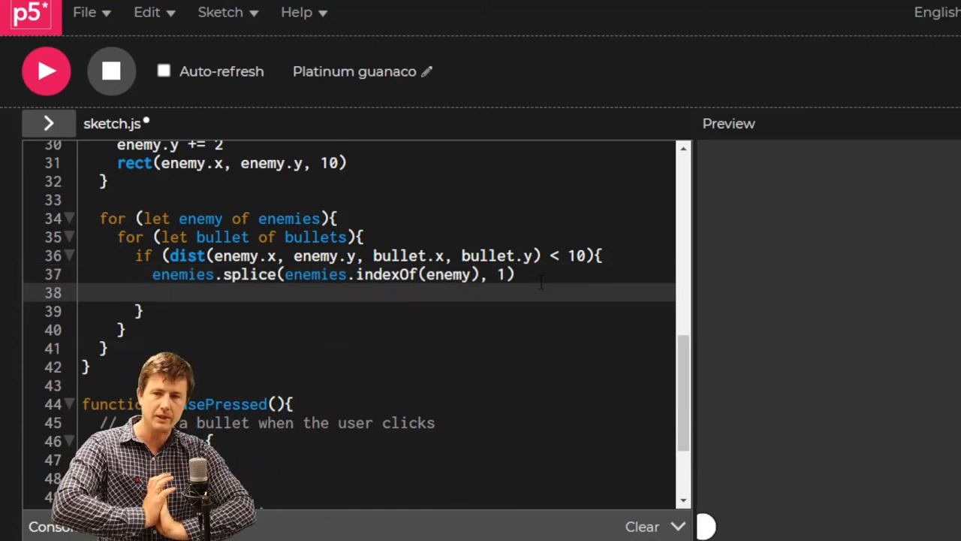
# Add bullets.splice(bullets.indexOf(bullet), 1) inside the collision check so the hitting bullet is removed
pyautogui.write('bullets.')
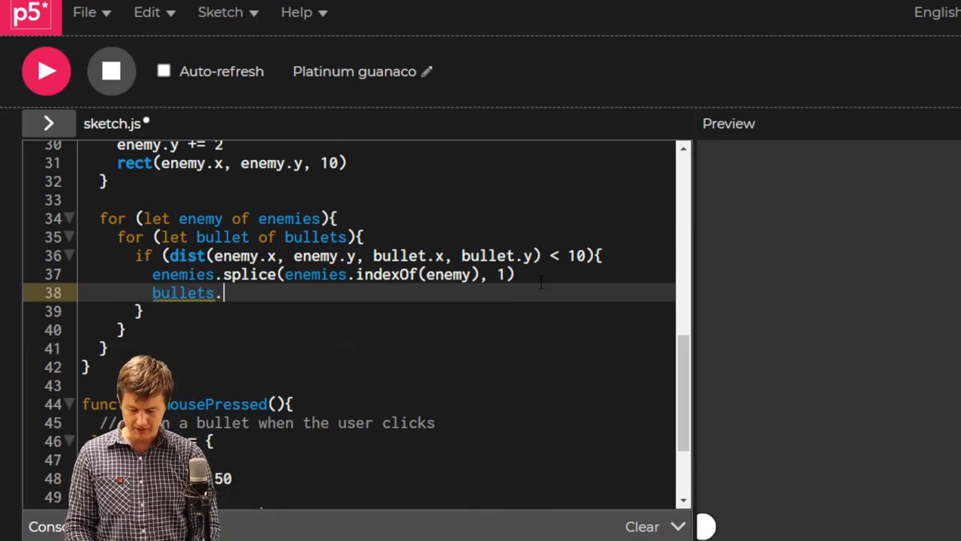
pyautogui.write('splice')
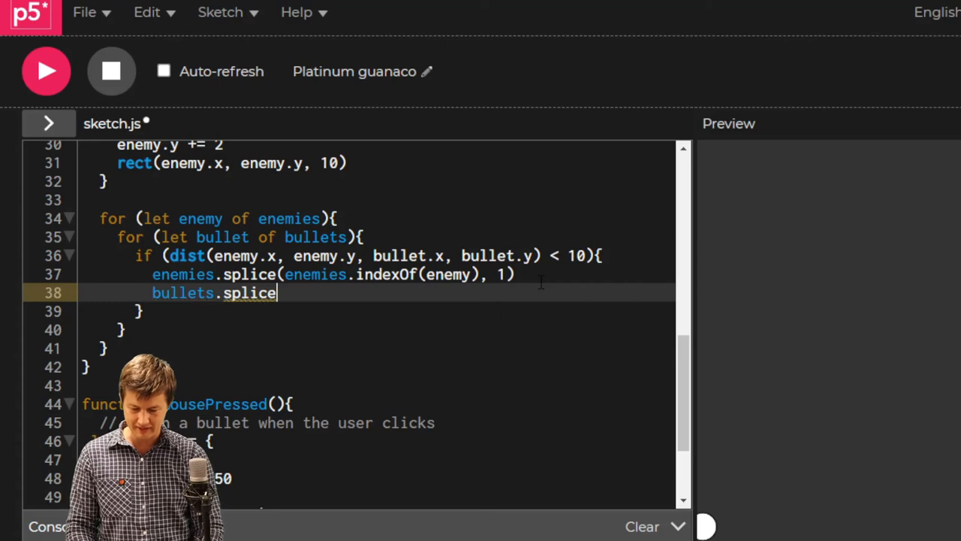
pyautogui.write('(bulle')
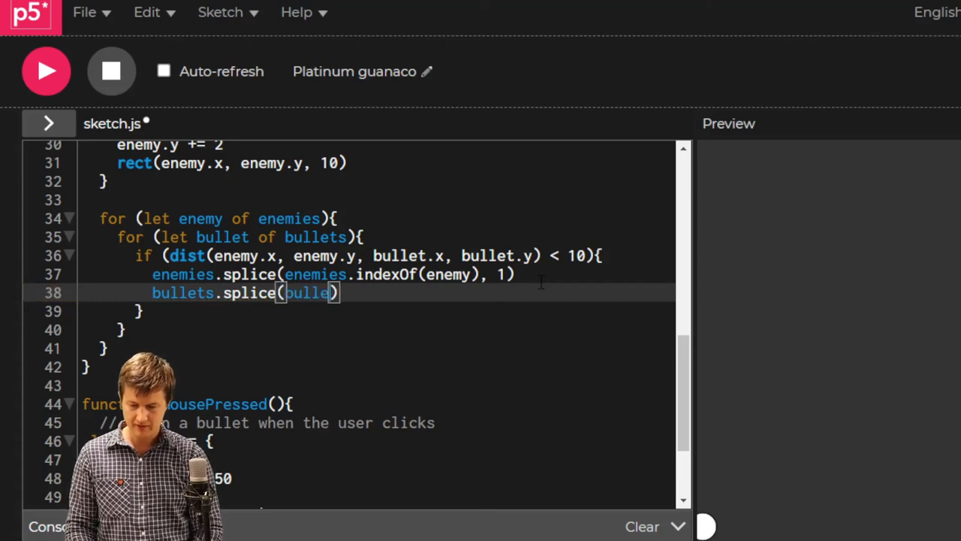
pyautogui.write('ts.')
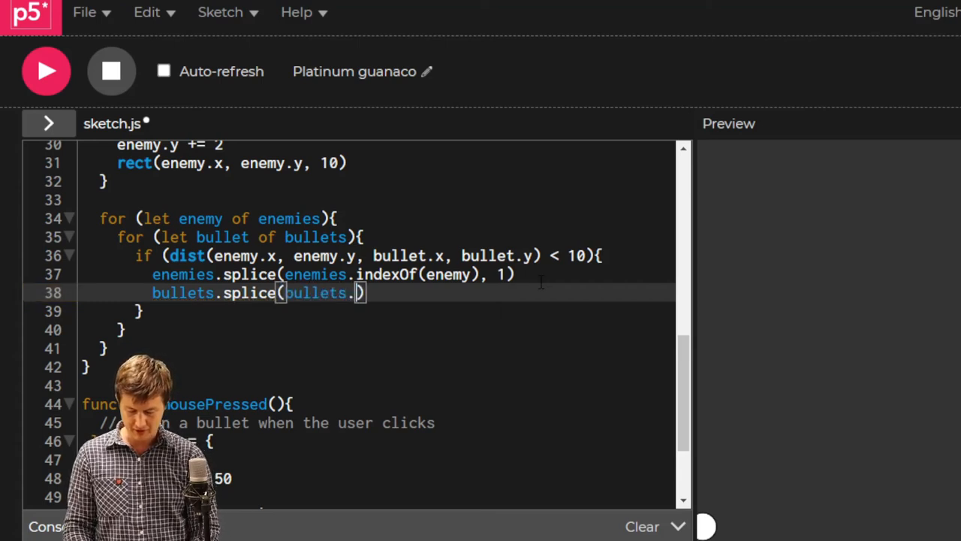
pyautogui.write('indeOf')
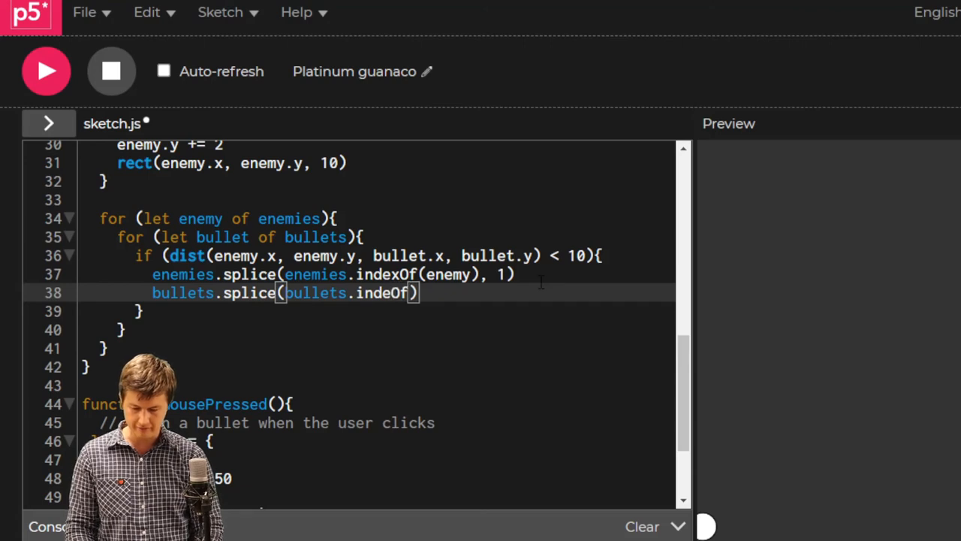
pyautogui.write('bulle')
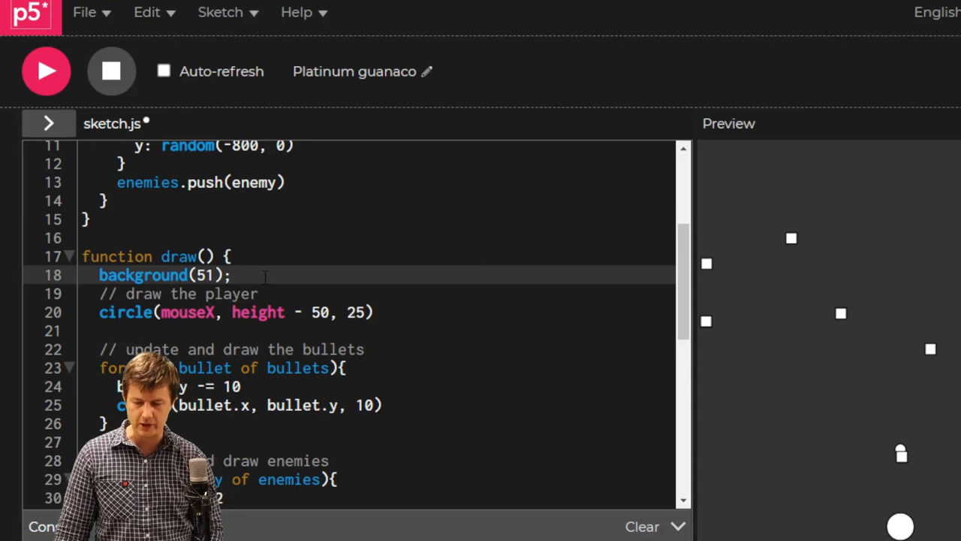
# Add rectMode(CENTER) right after background(51) in draw()
pyautogui.write('r')
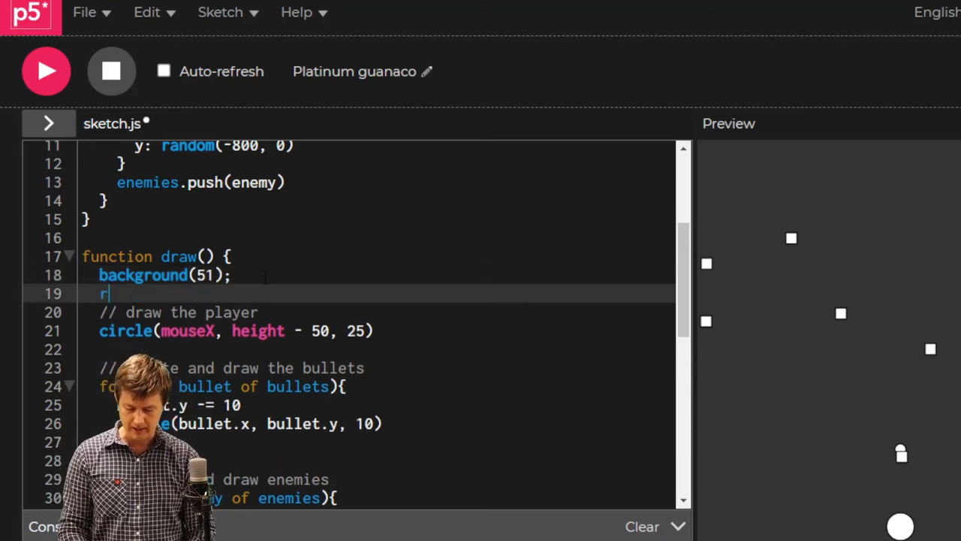
pyautogui.write('ectM')
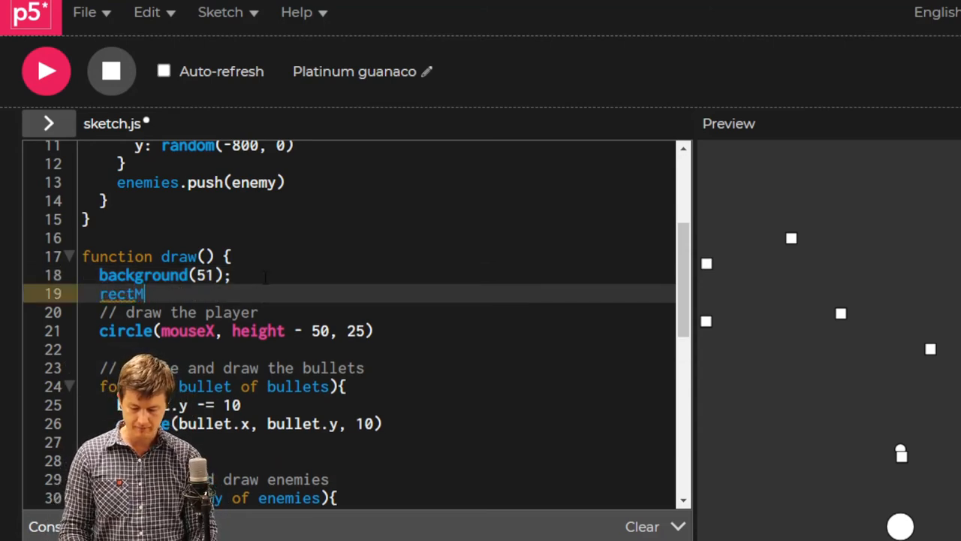
pyautogui.write('od')
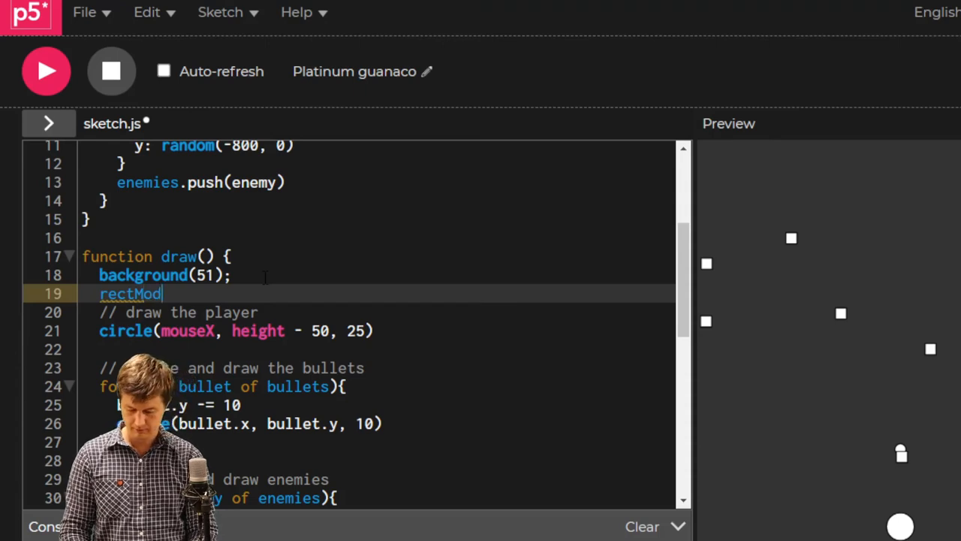
pyautogui.write('(CEN')
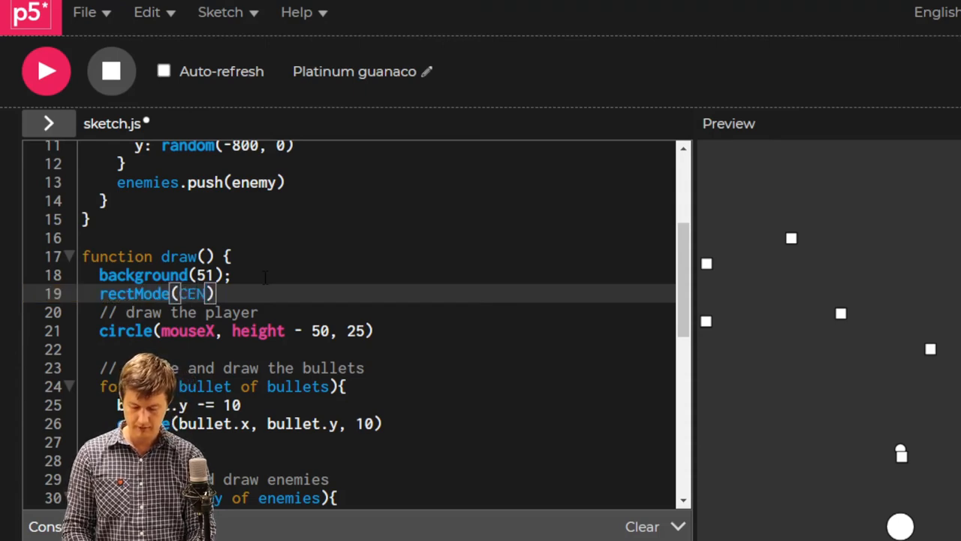
pyautogui.write('TER')
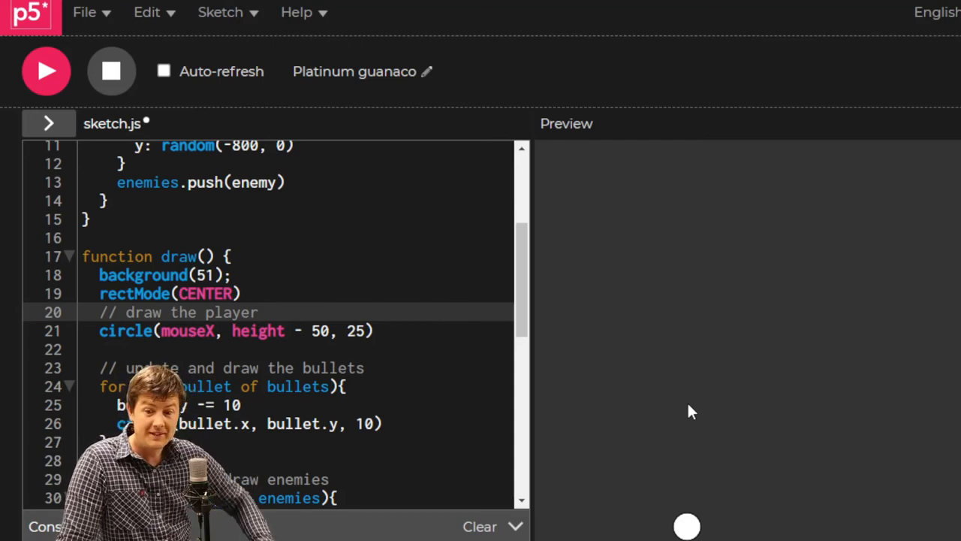
# Stop the sketch and add a '// deal with collisions' comment above the enemy-bullet loop
pyautogui.click(111, 71)
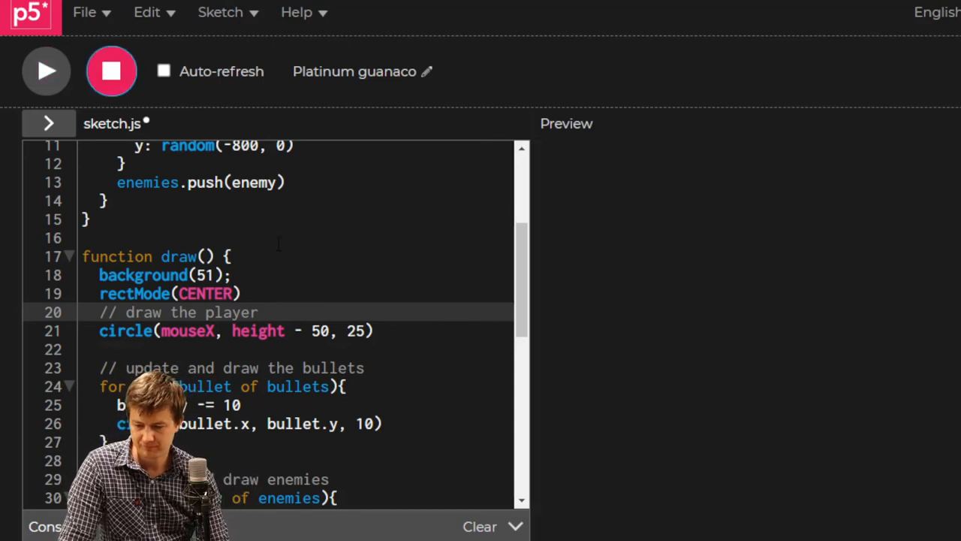
pyautogui.scroll(-3)
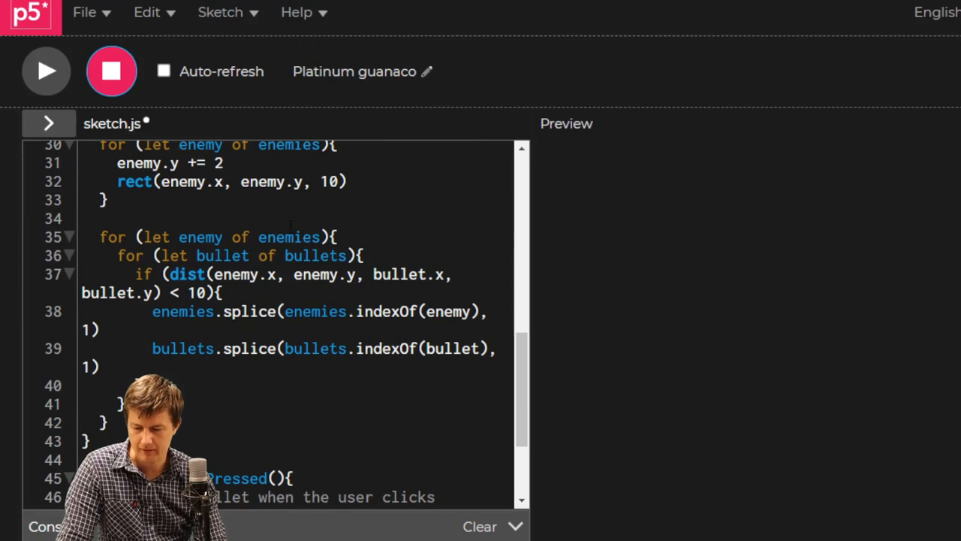
pyautogui.write('//')
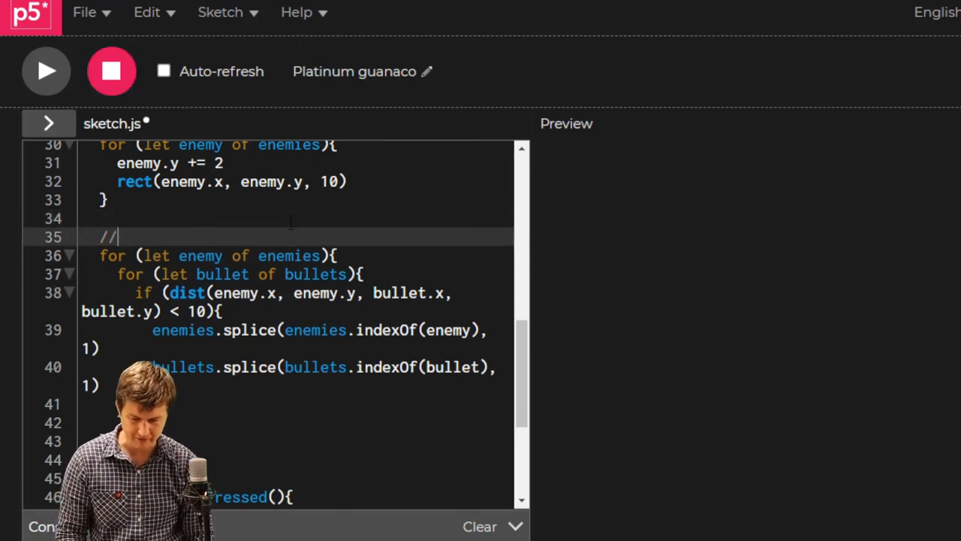
pyautogui.write('deal')
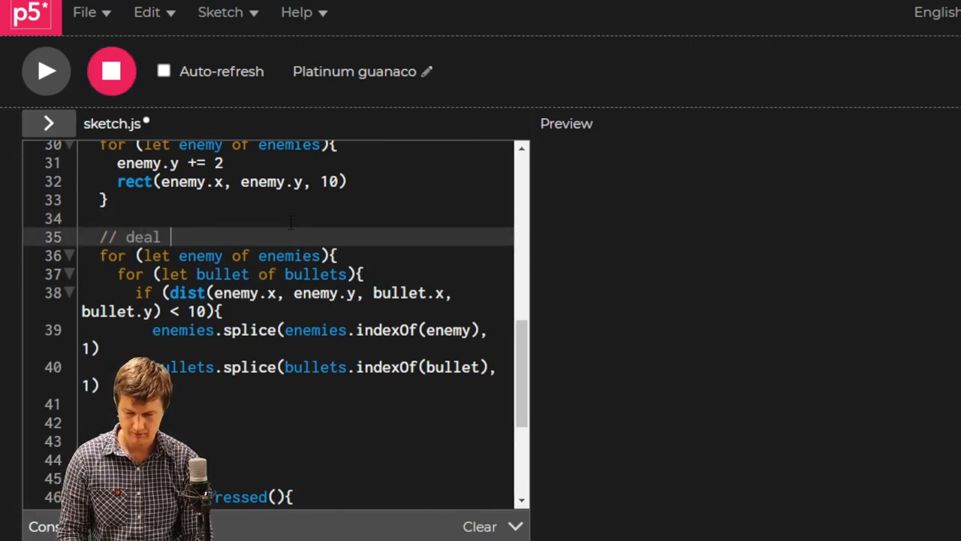
pyautogui.write('with co')
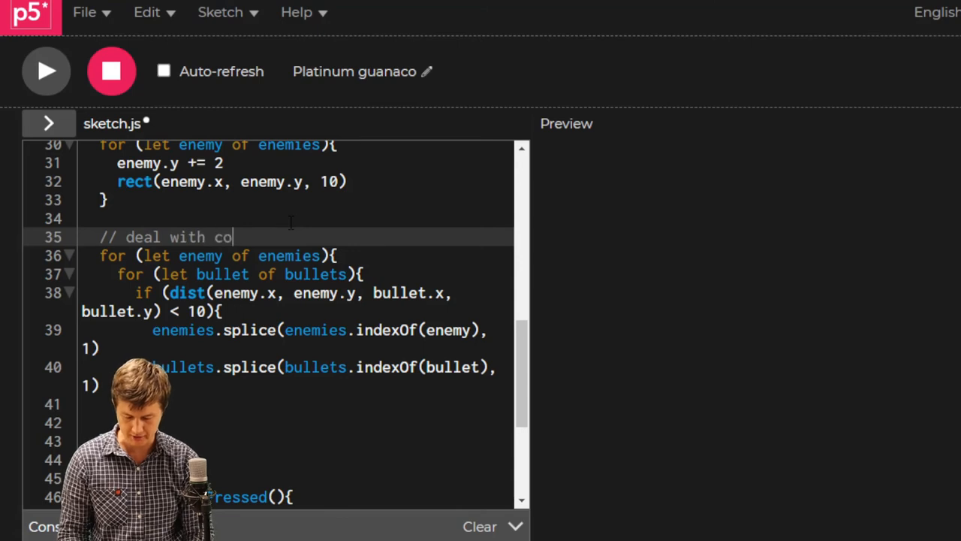
pyautogui.write('llisions')
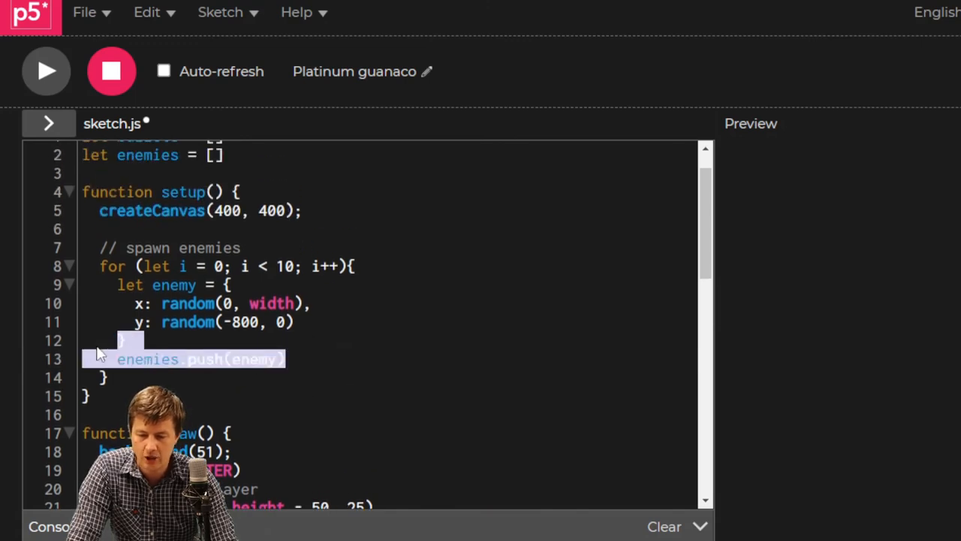
# Paste the enemy creation code into the collision block, renamed newEnemy, and push it into enemies
pyautogui.moveTo(98, 353); pyautogui.dragTo(72, 288)
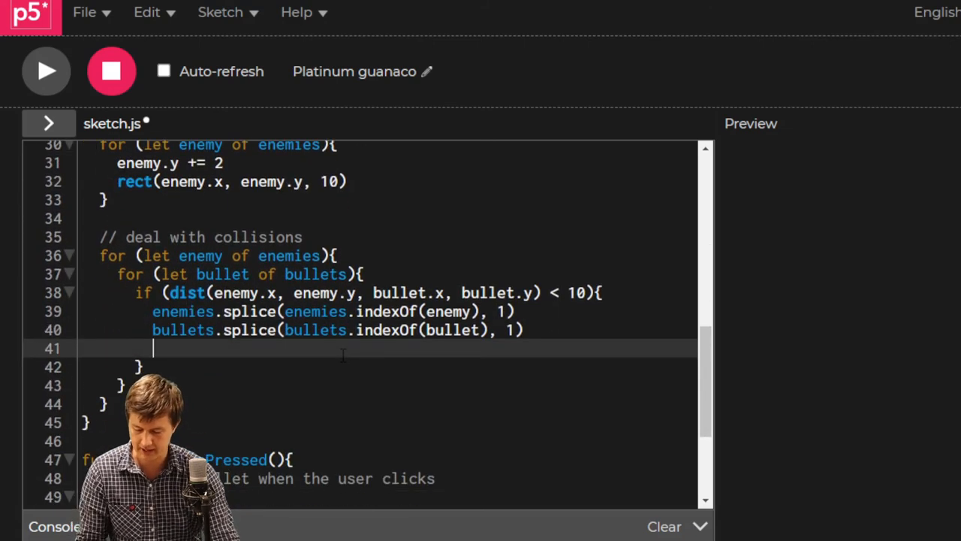
pyautogui.write('let enemy = {')
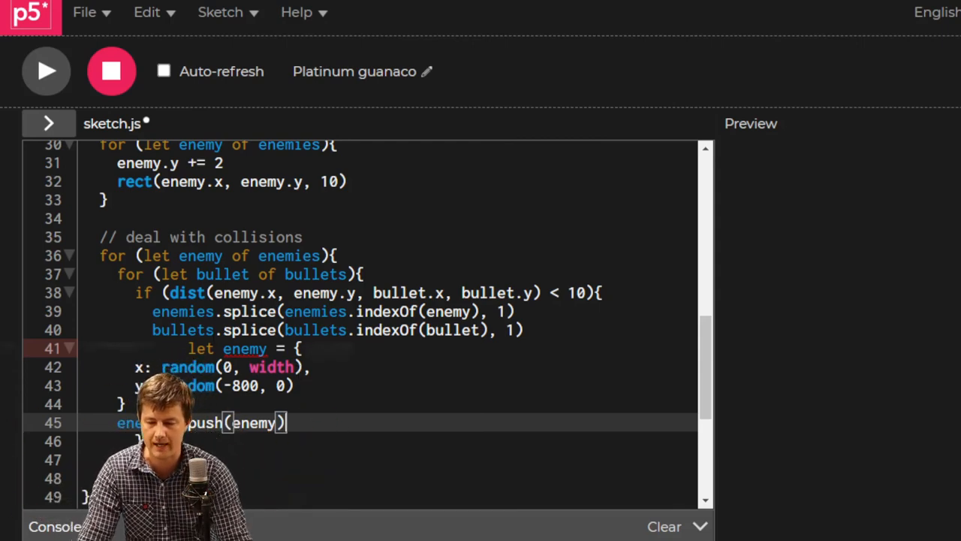
pyautogui.scroll(-3)
pyautogui.write('newE')
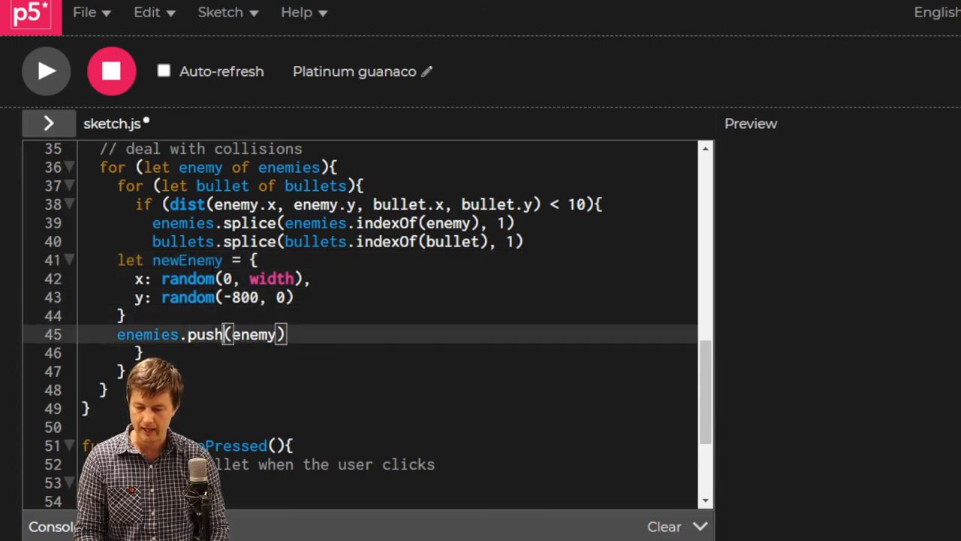
pyautogui.write('N')
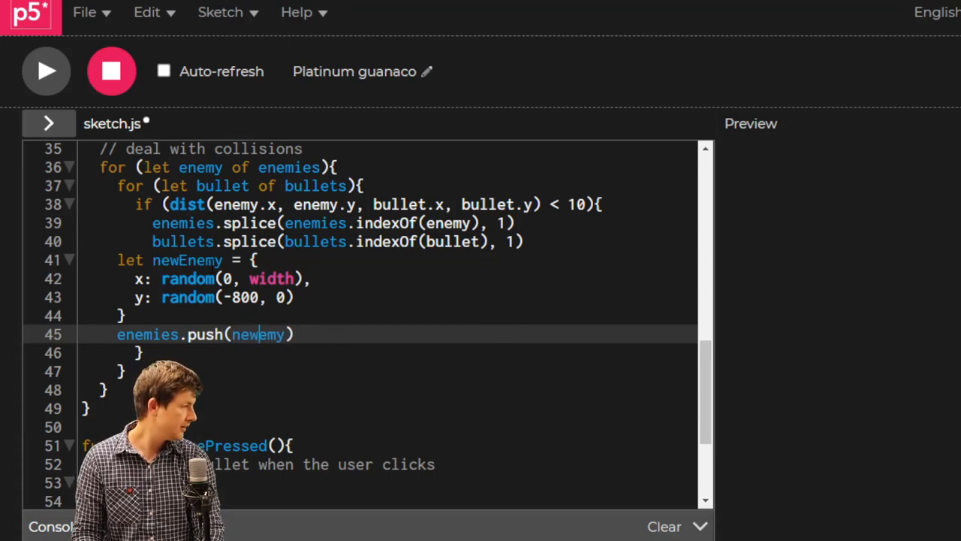
pyautogui.write('E')
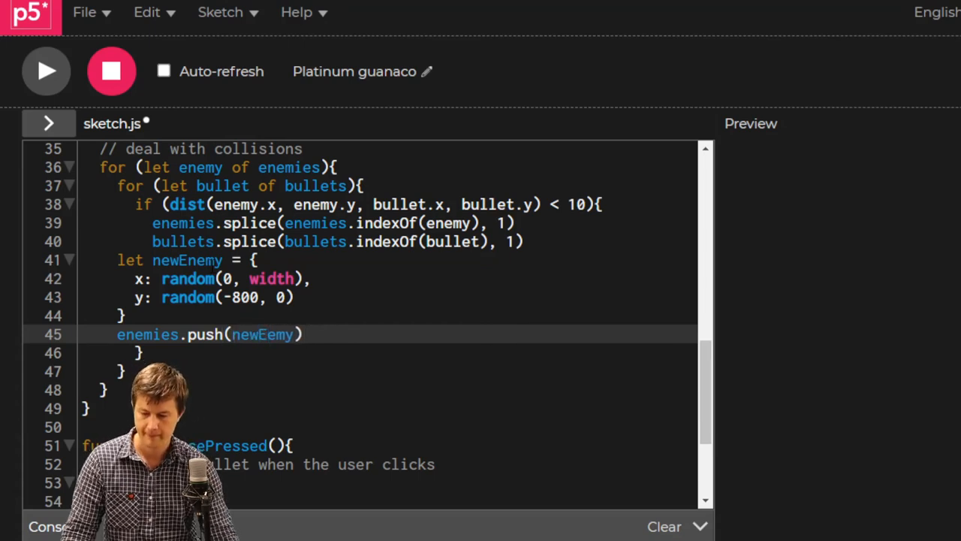
pyautogui.write('newEnemy')
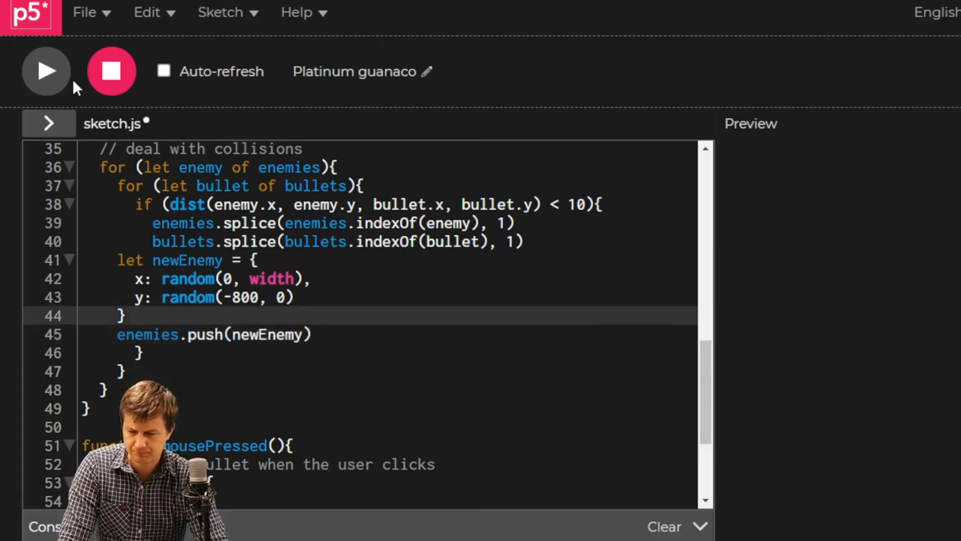
pyautogui.click(45, 71)
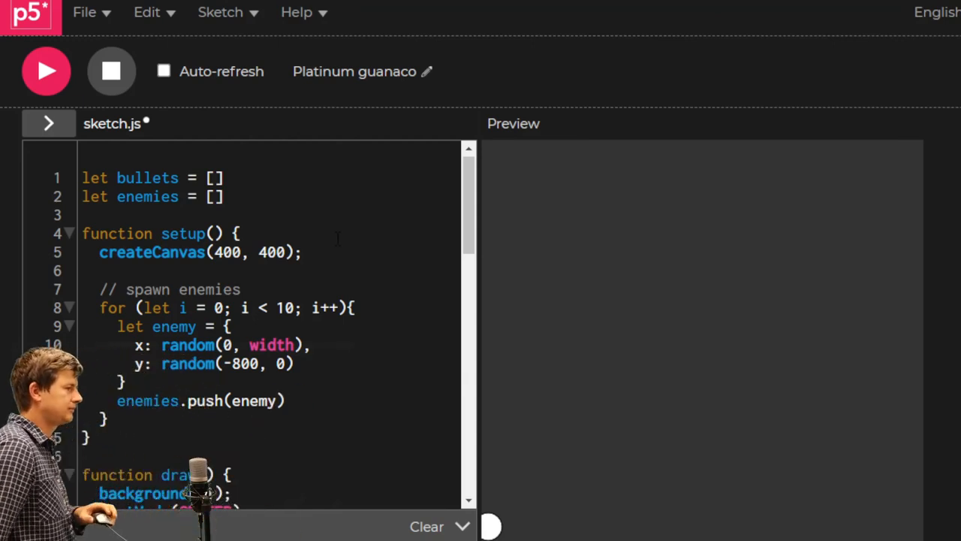
pyautogui.scroll(-3)
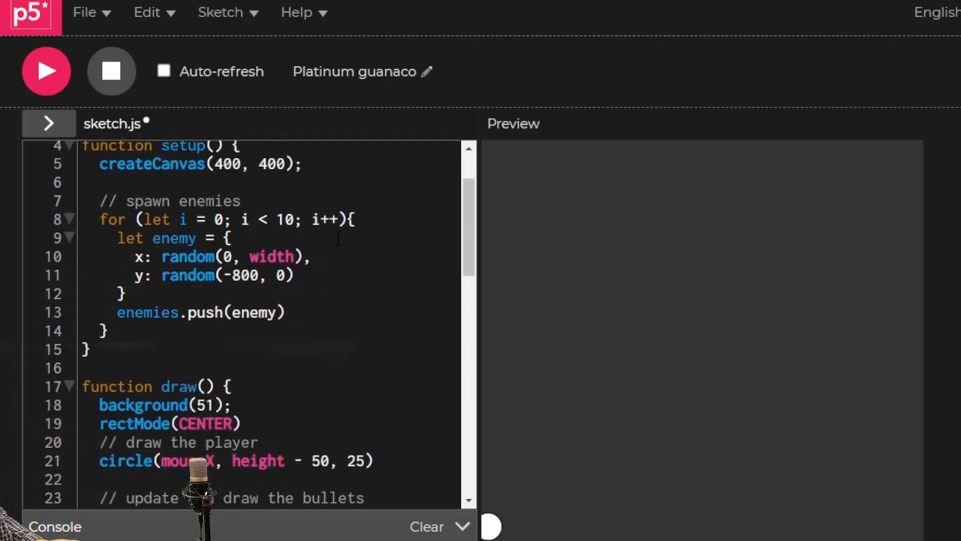
pyautogui.scroll(-3)
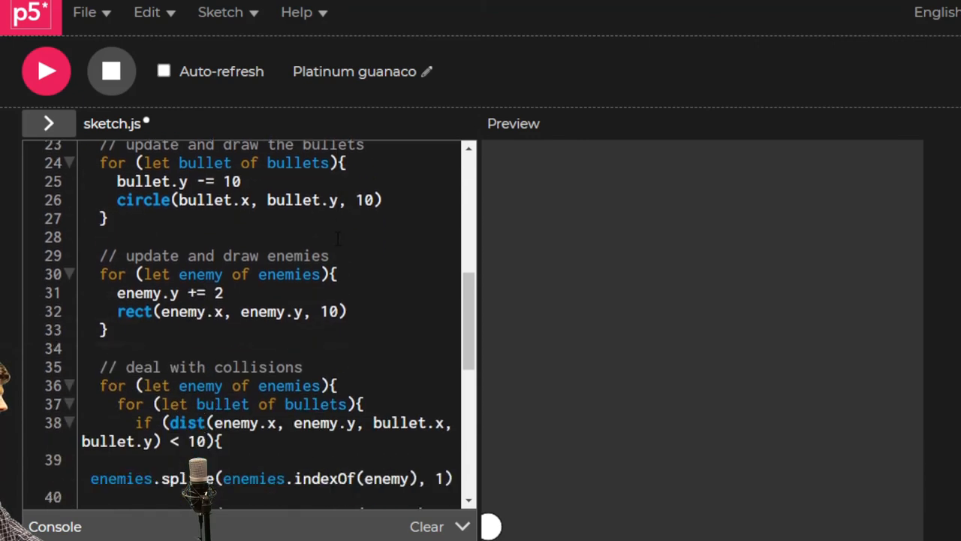
pyautogui.scroll(-3)
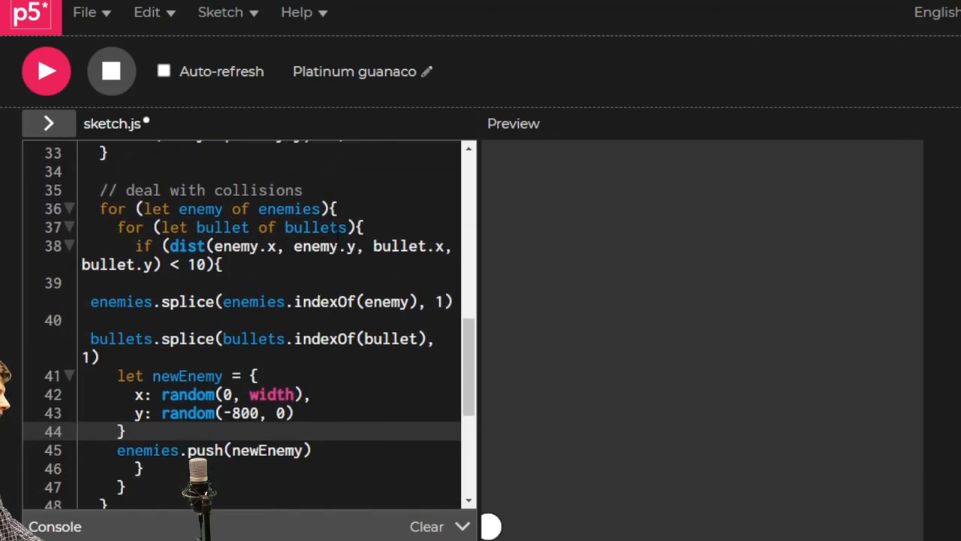